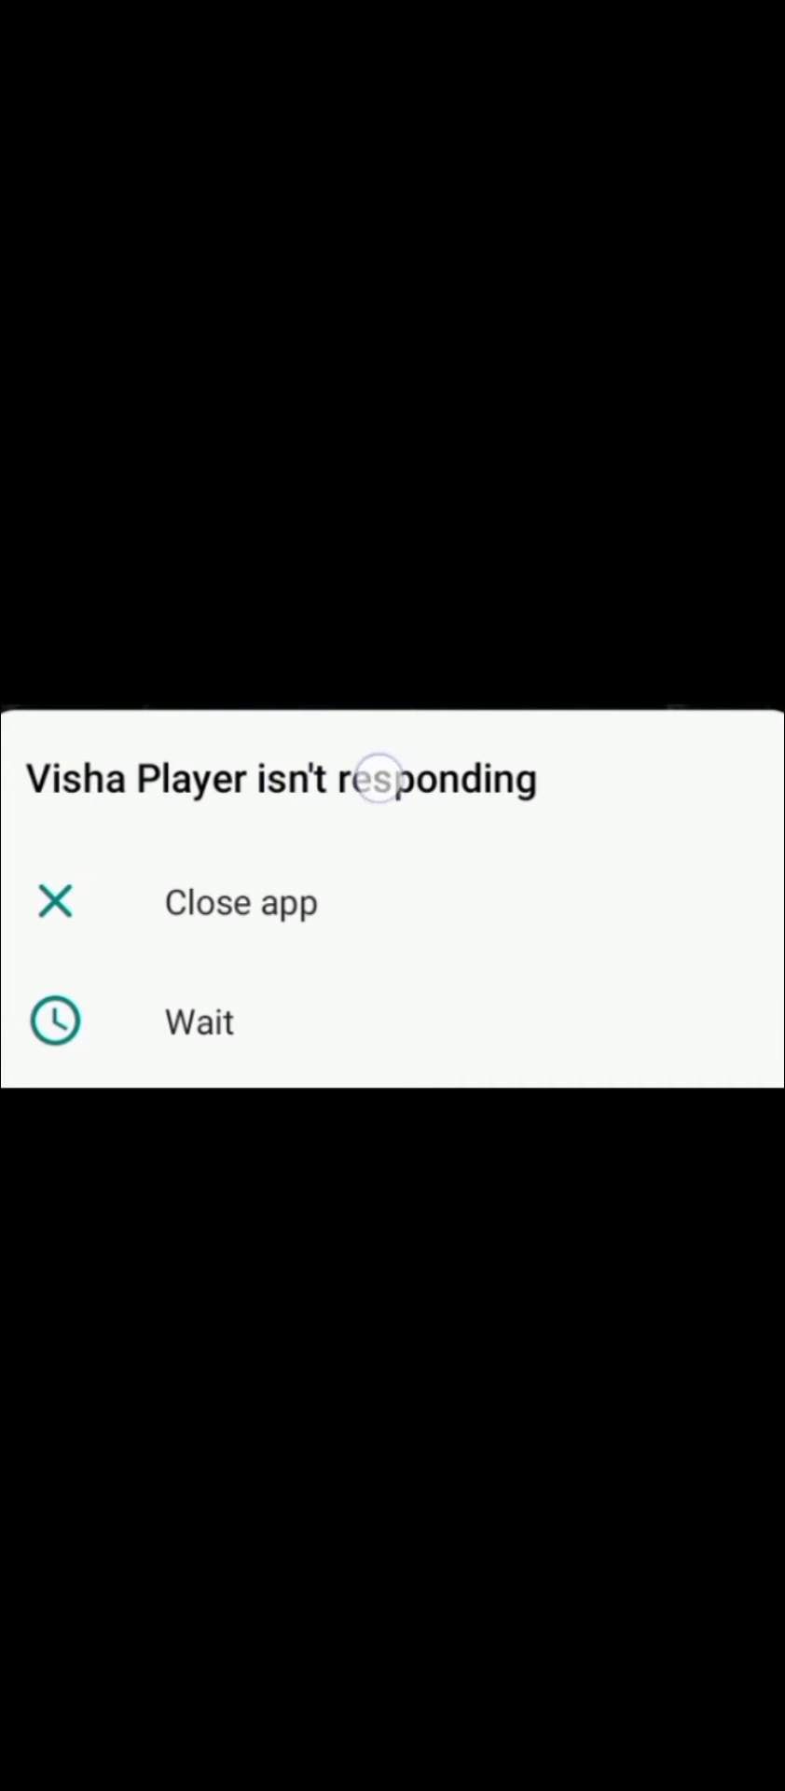
# Close the unresponsive Visha Player from the 'isn't responding' dialog.
pyautogui.click(240, 902)
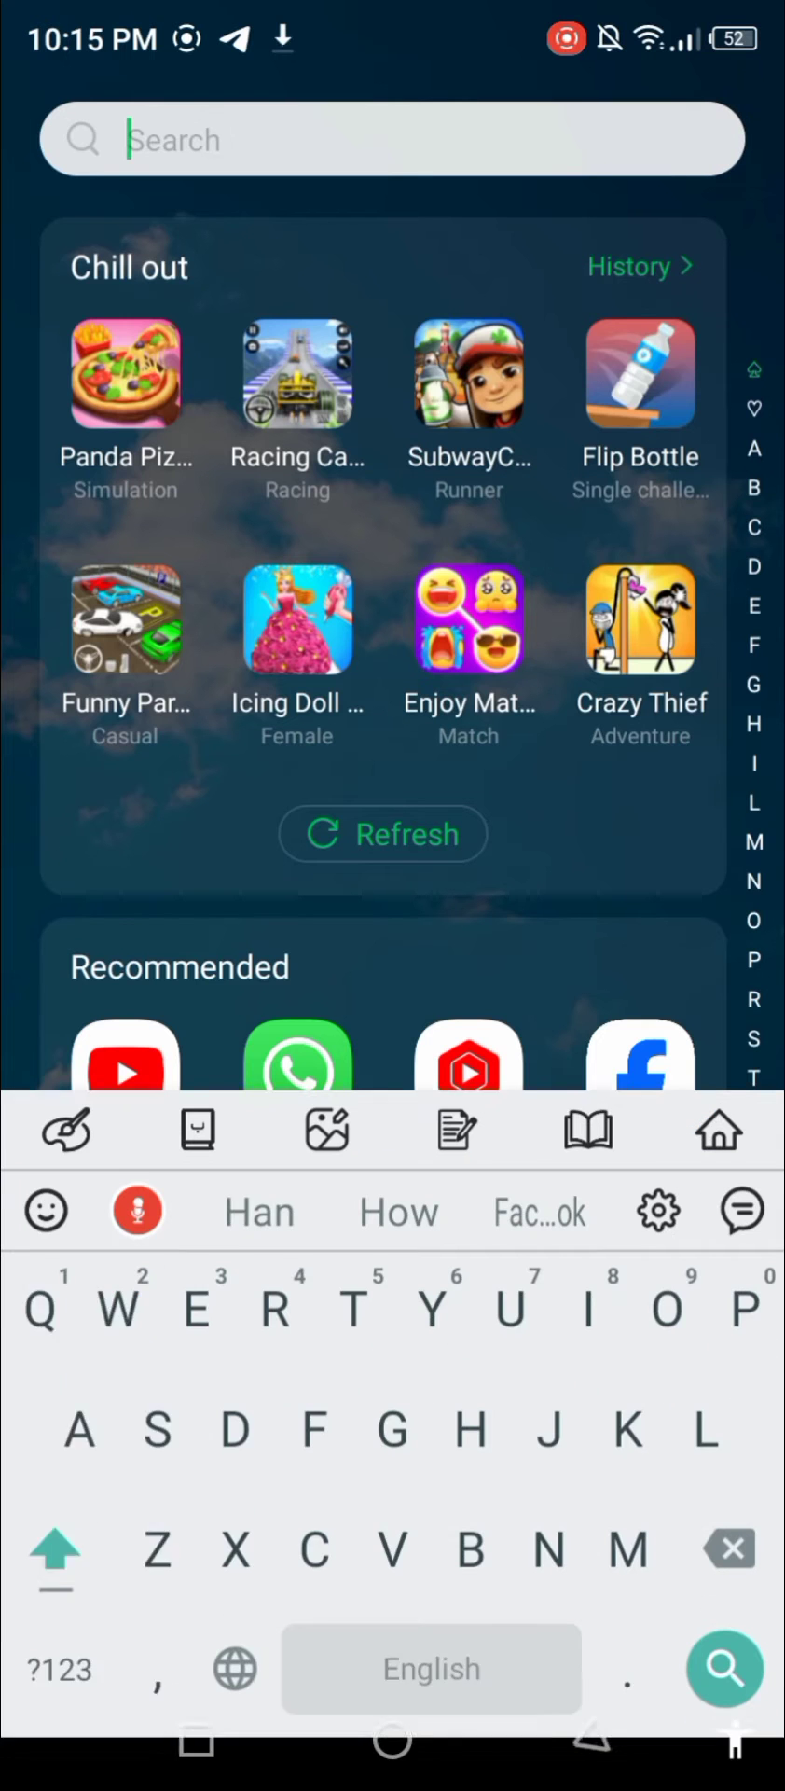
# Search 'Vi' in the launcher and reach Visha Player's app information.
pyautogui.write('Vi')
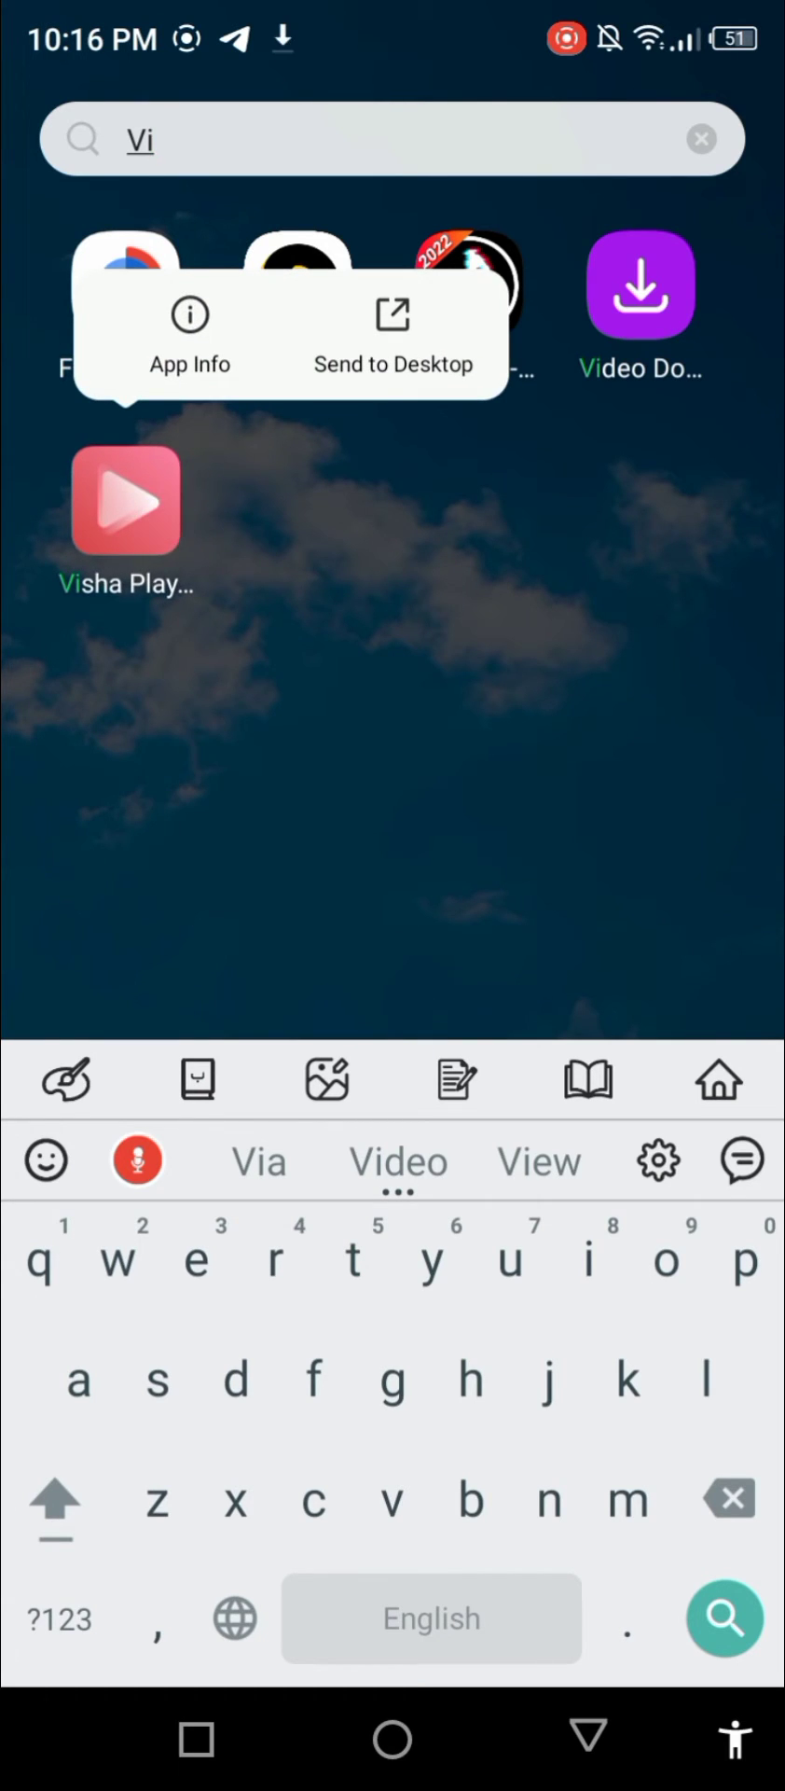
pyautogui.click(215, 631)
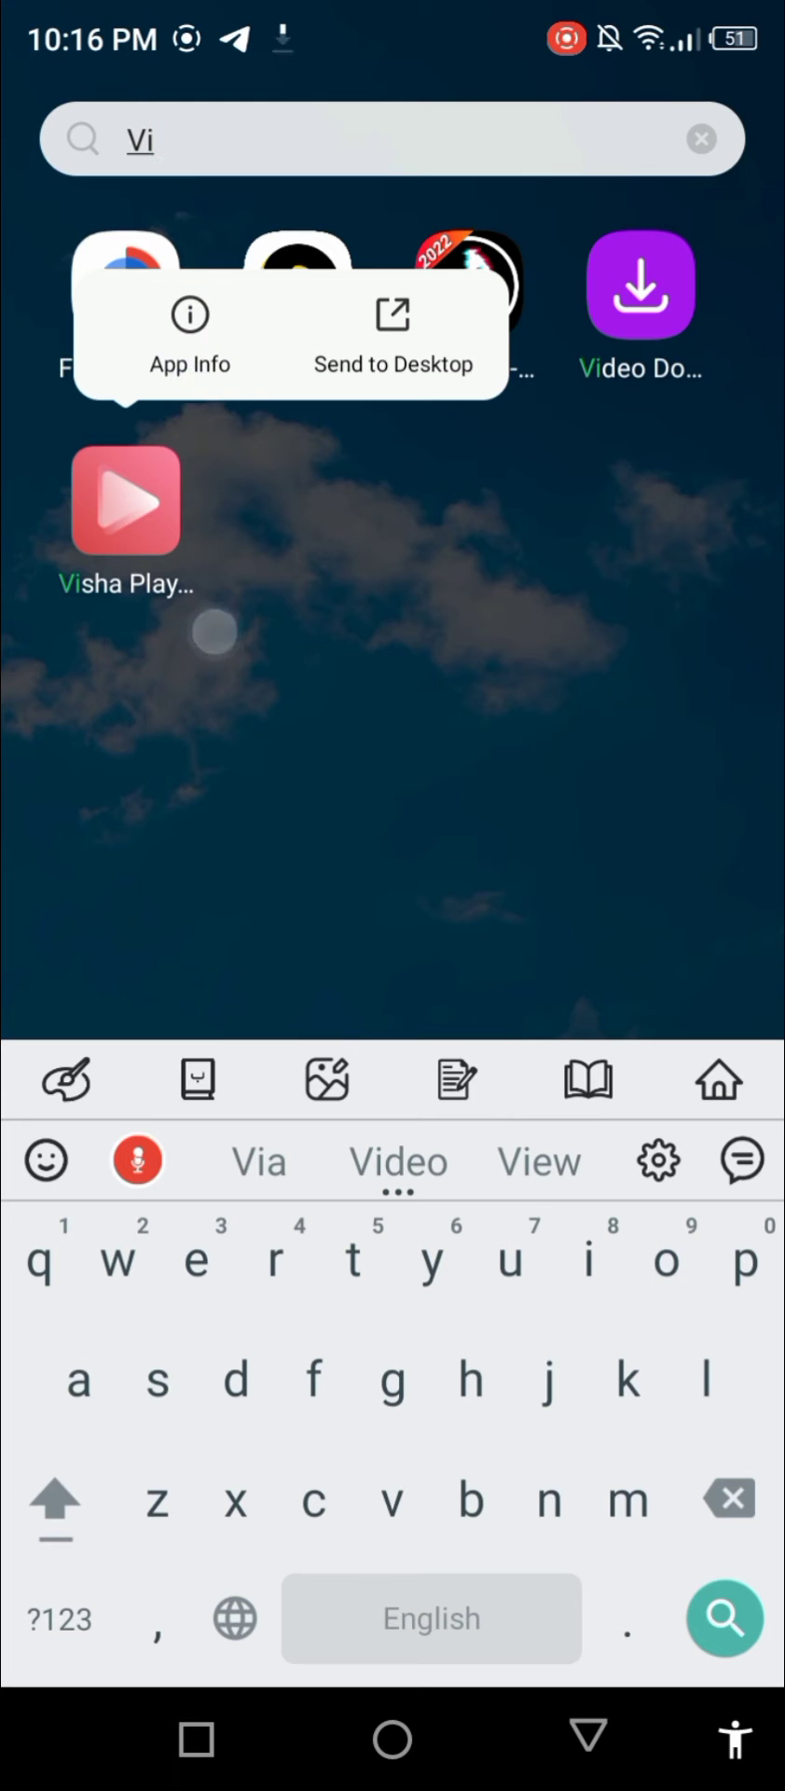
pyautogui.click(188, 337)
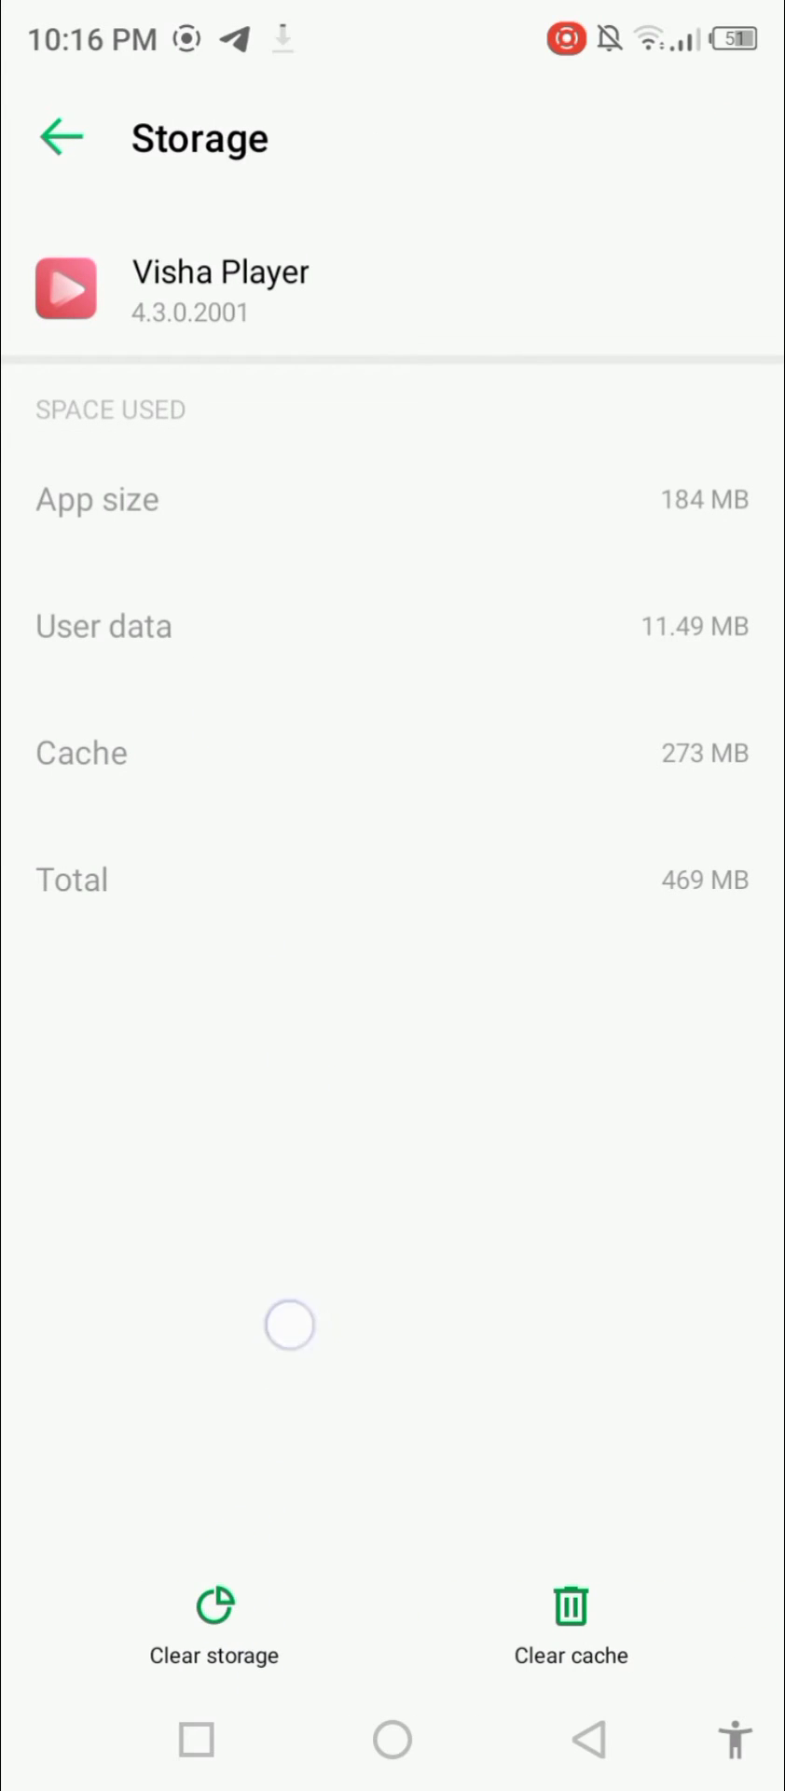
# Clear Visha Player's stored data, confirm the deletion, and return to app info.
pyautogui.click(213, 1623)
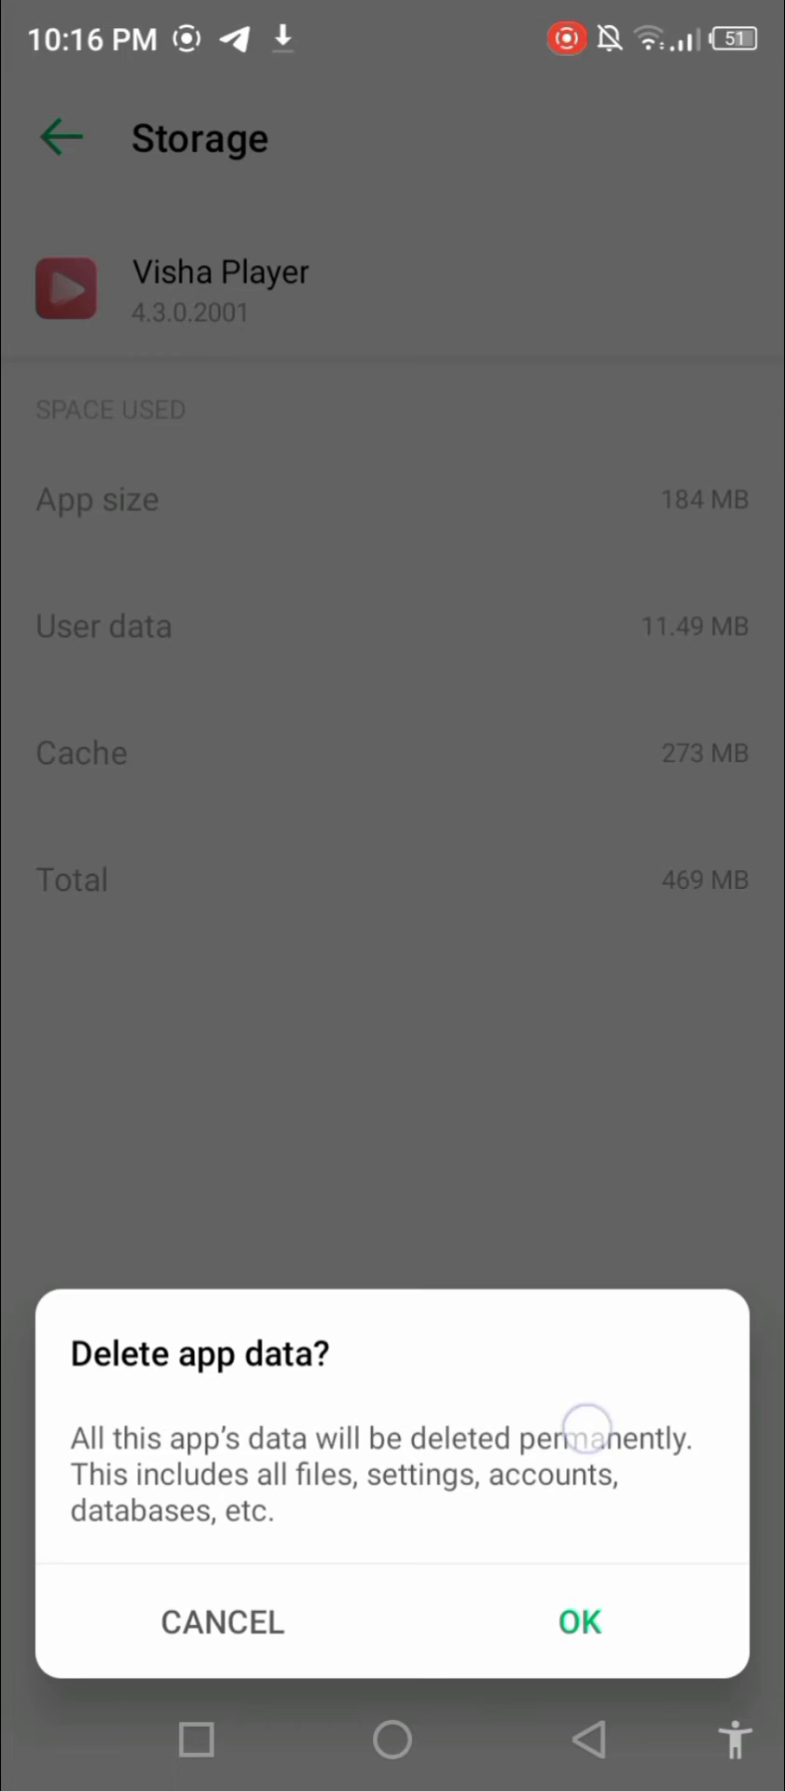
pyautogui.click(579, 1623)
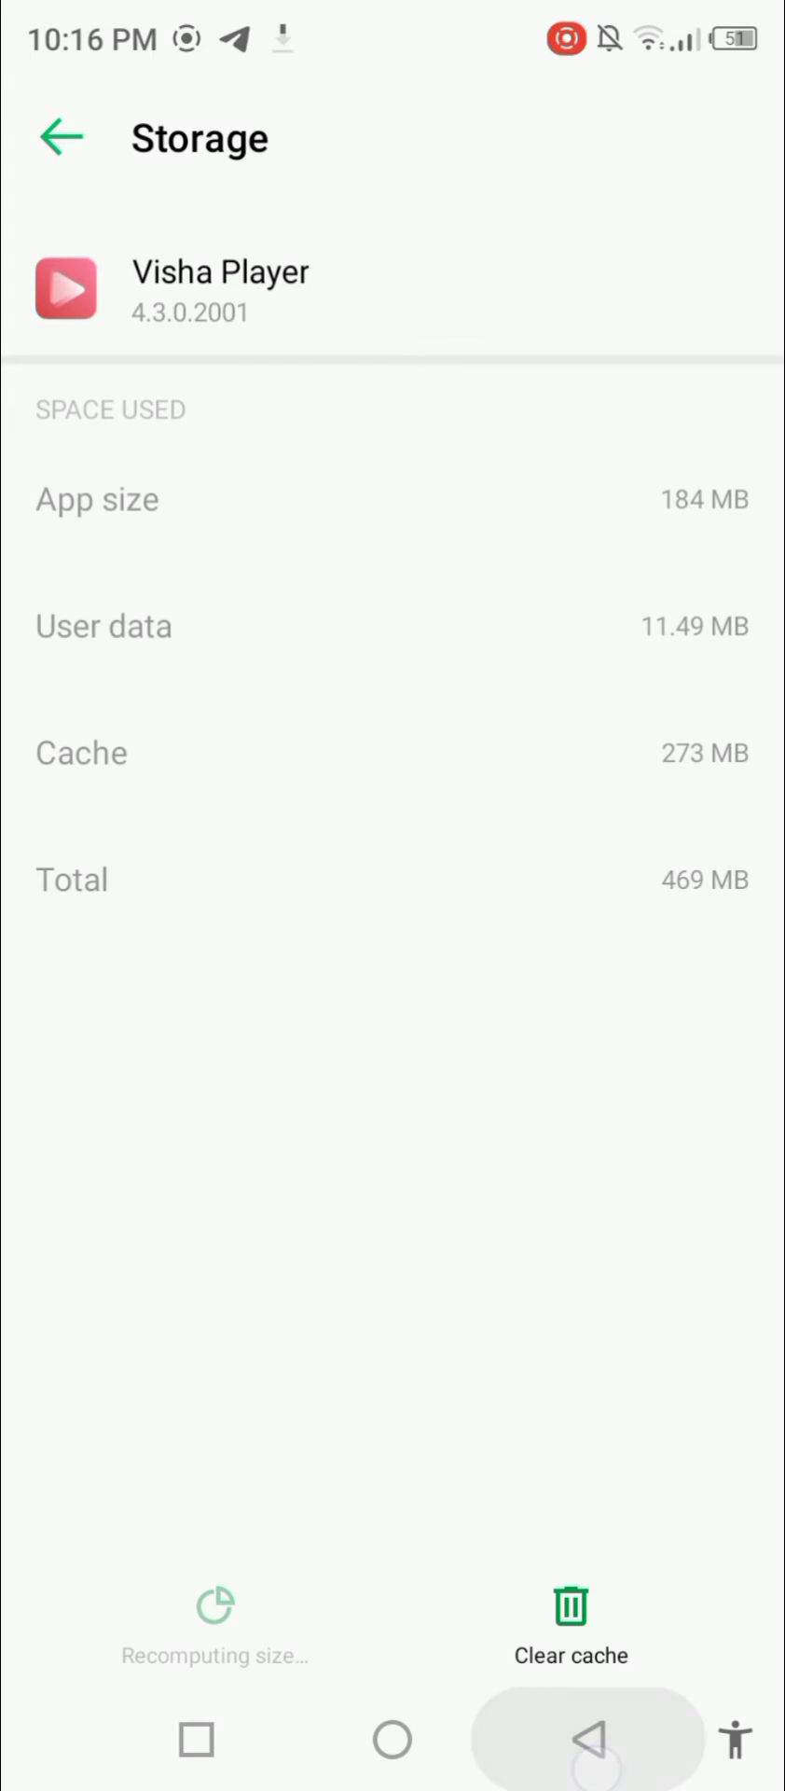
pyautogui.click(61, 138)
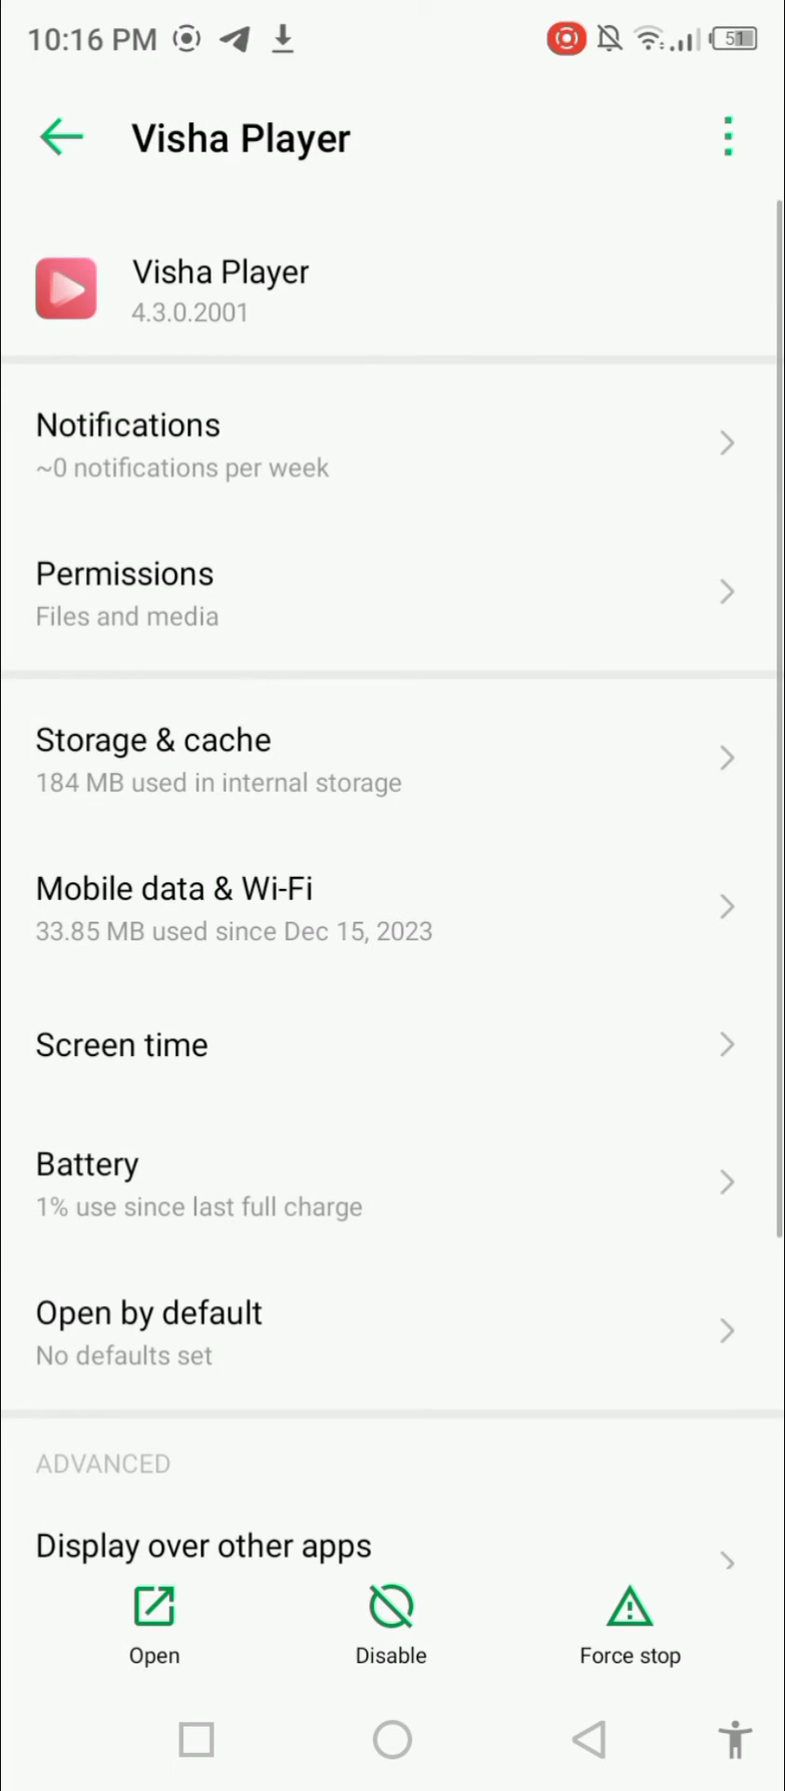
# Allow Visha Player camera access while in use and contacts access.
pyautogui.click(316, 605)
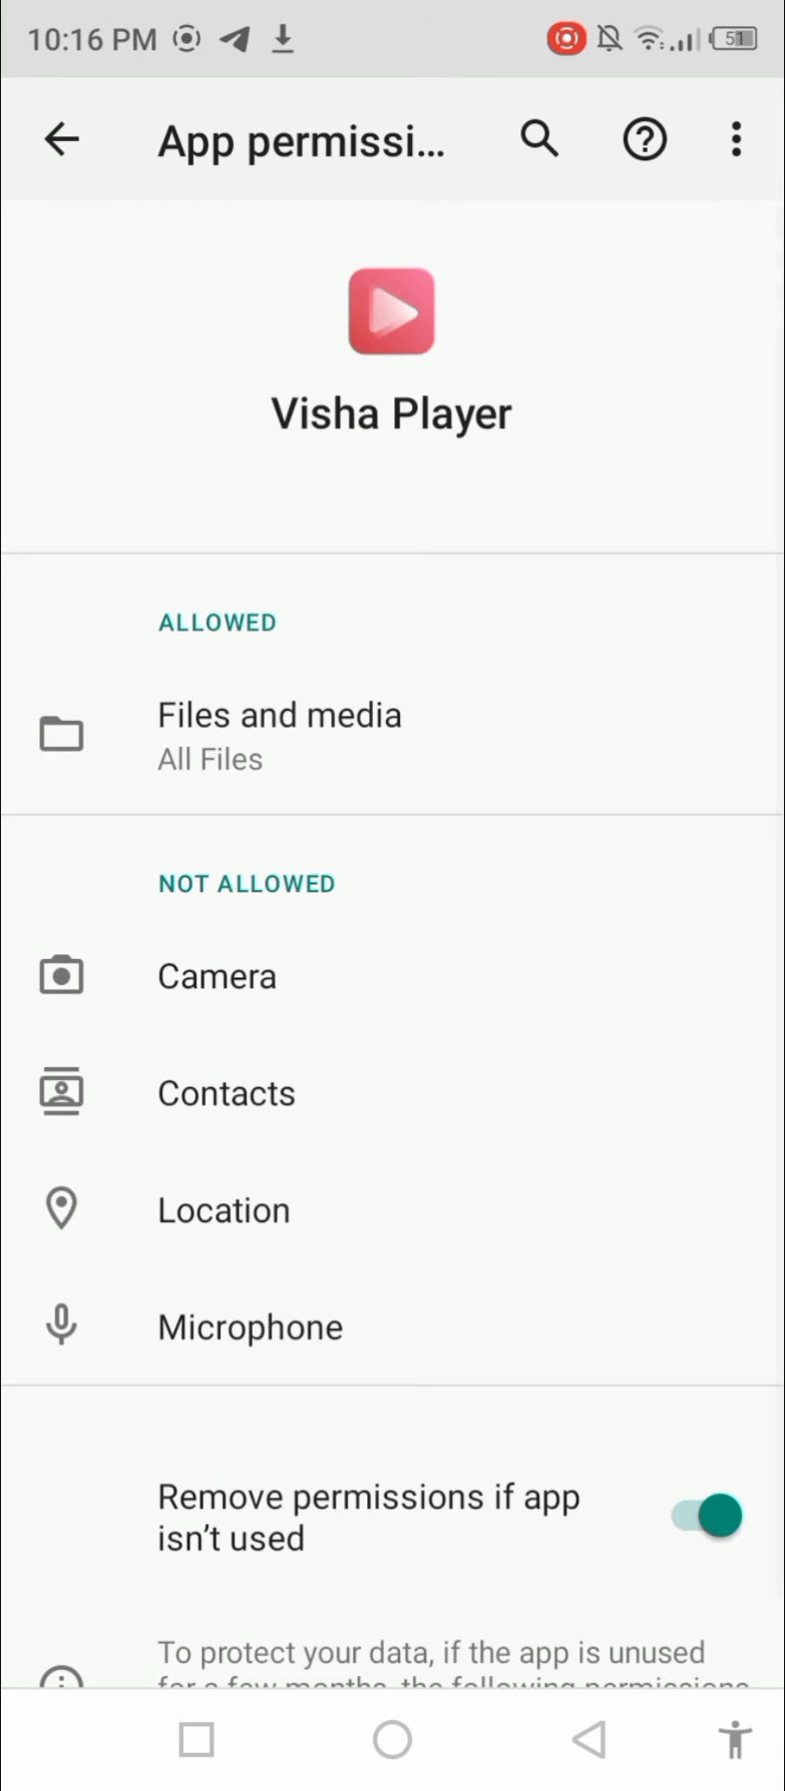
pyautogui.click(251, 978)
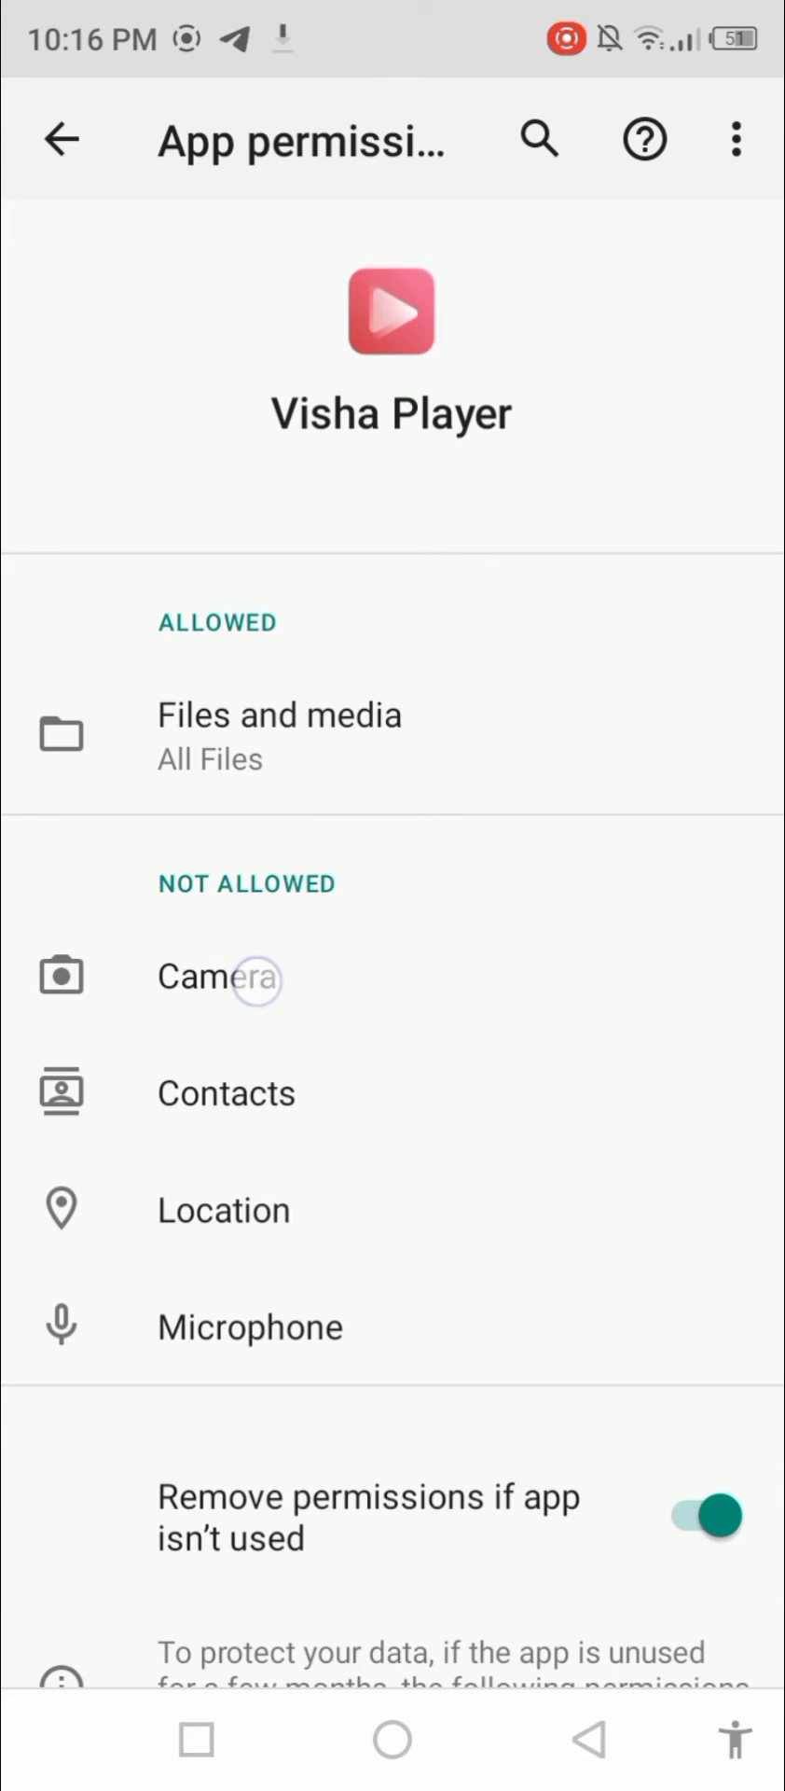
pyautogui.click(220, 976)
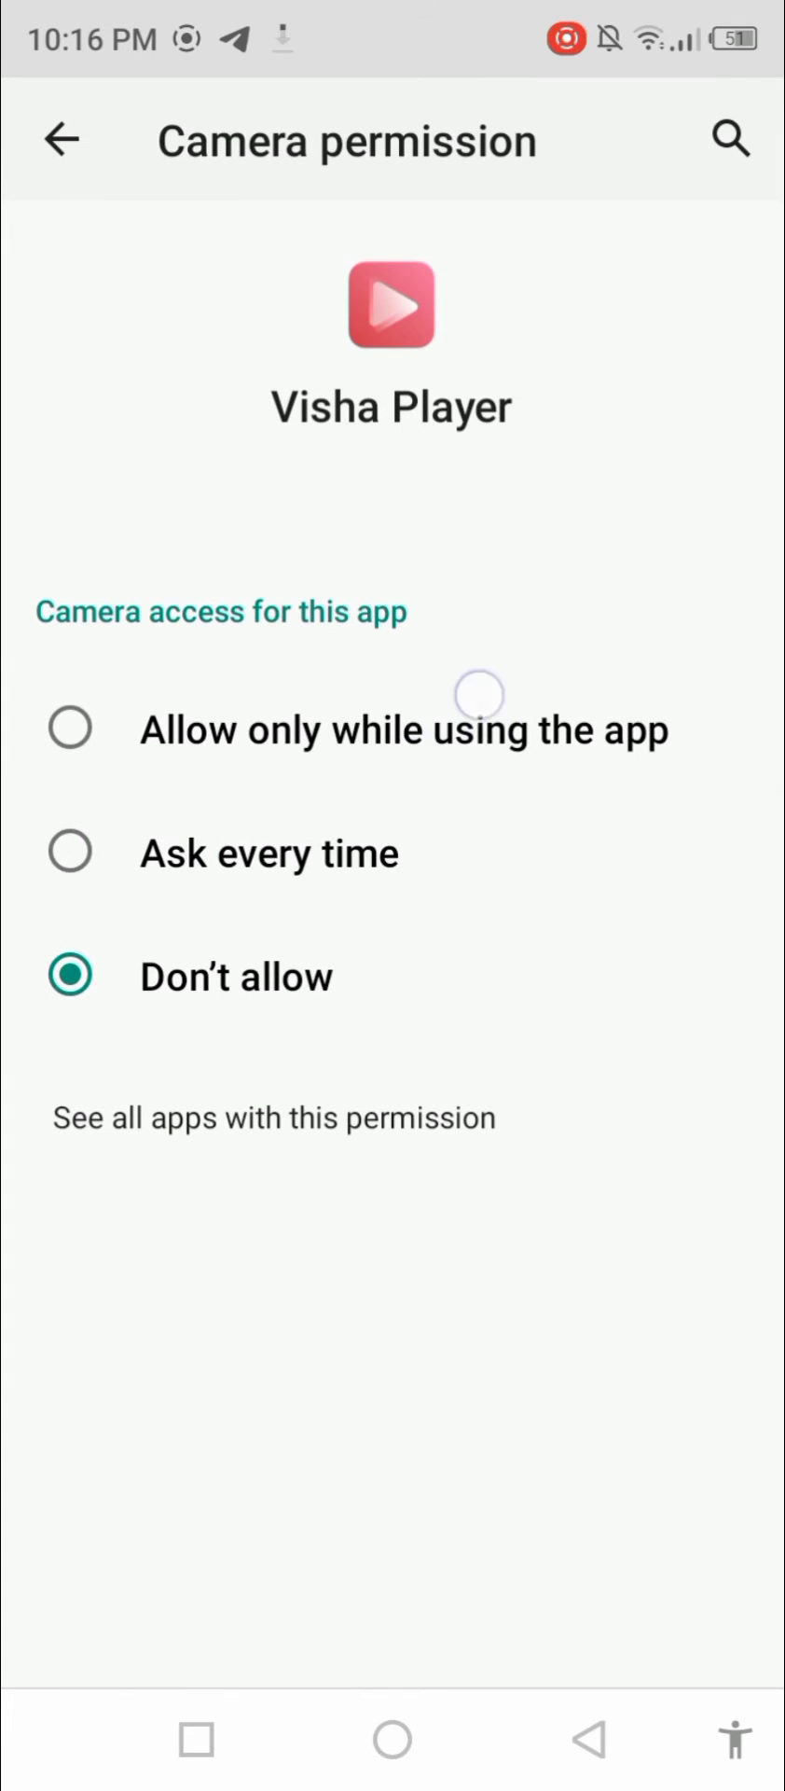
pyautogui.click(71, 729)
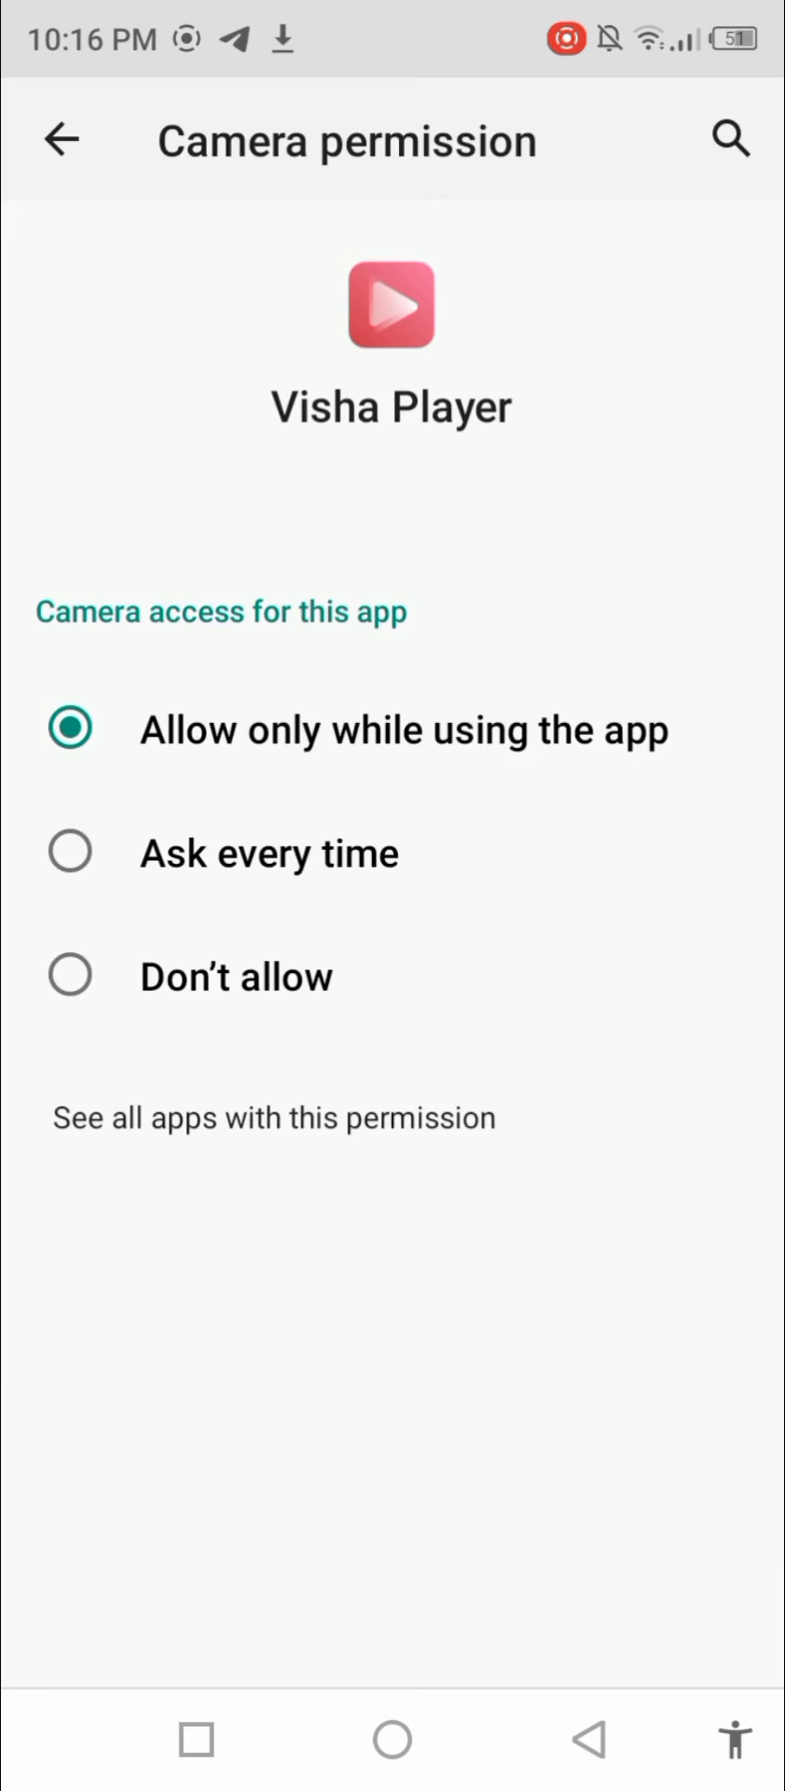
pyautogui.click(62, 139)
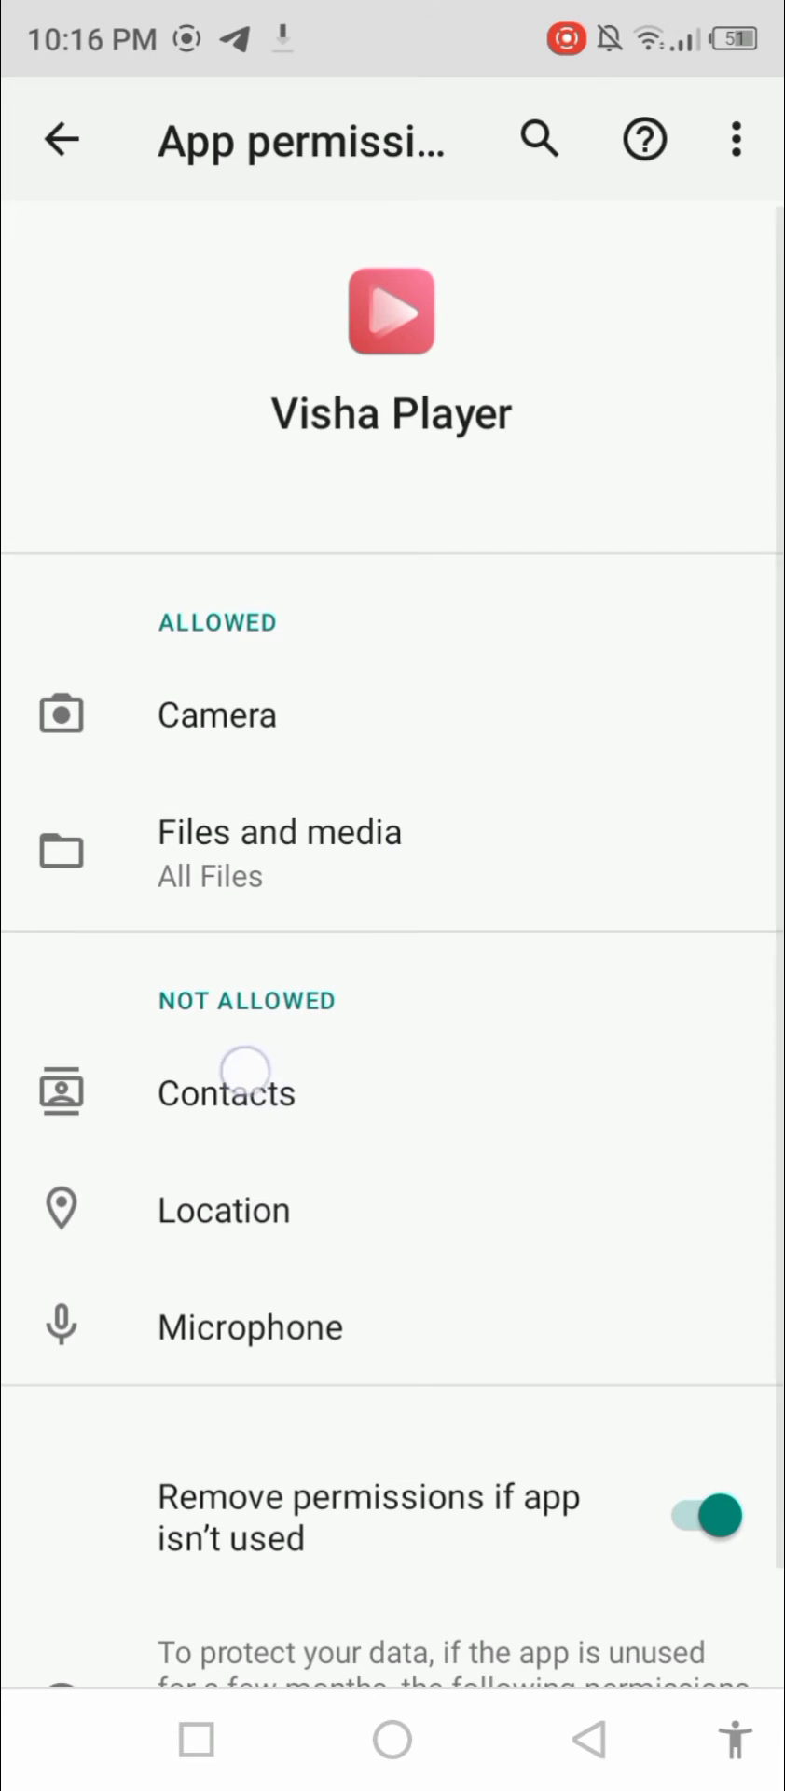
pyautogui.click(226, 1092)
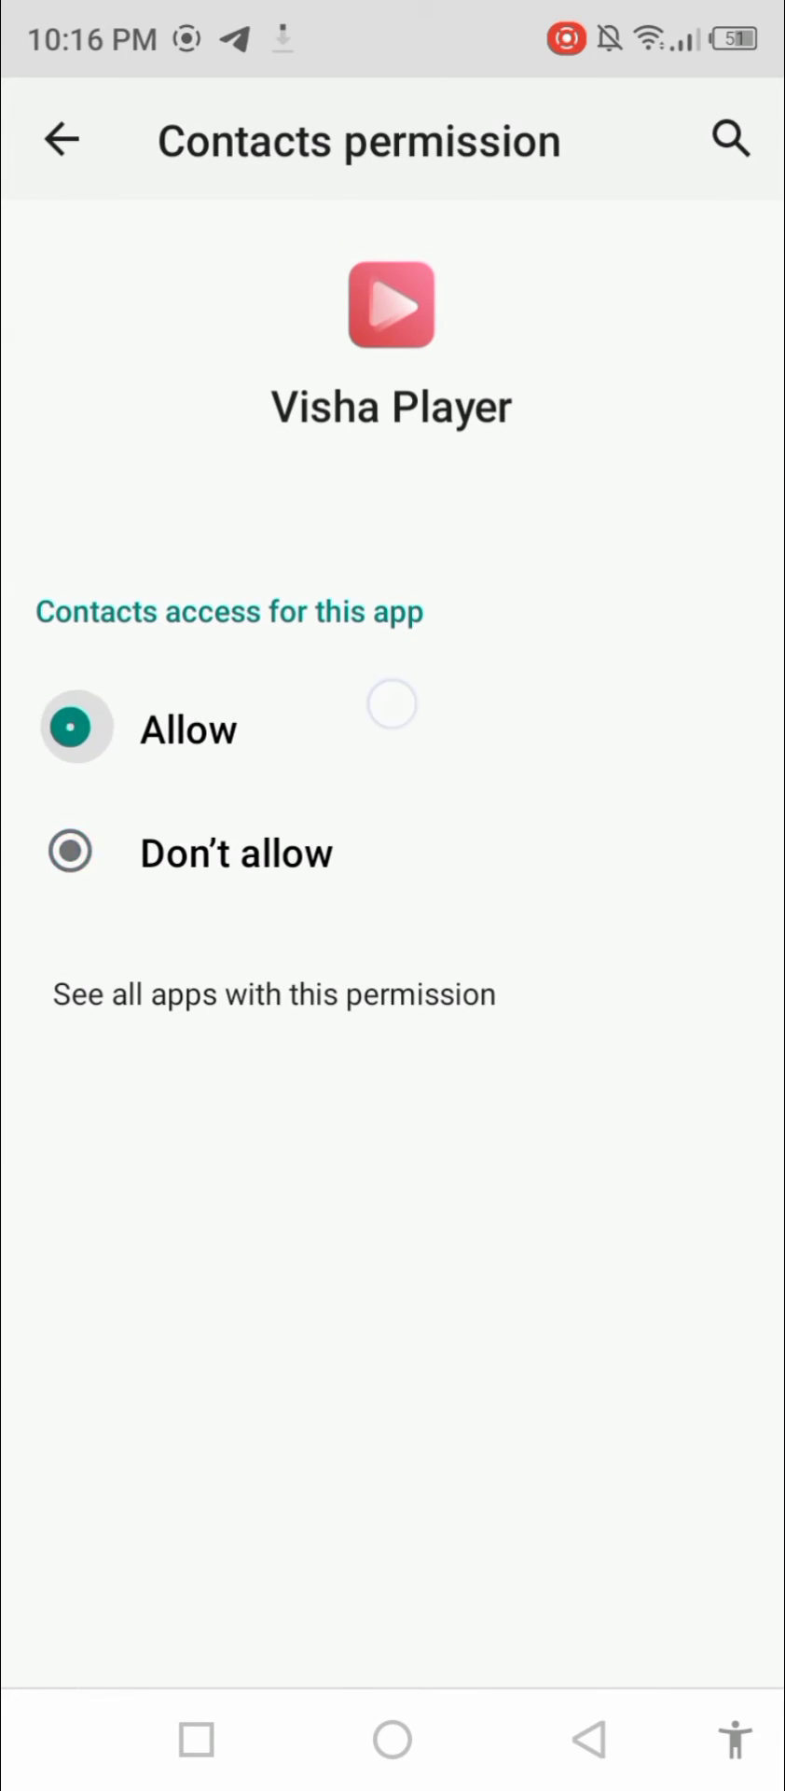
pyautogui.click(62, 141)
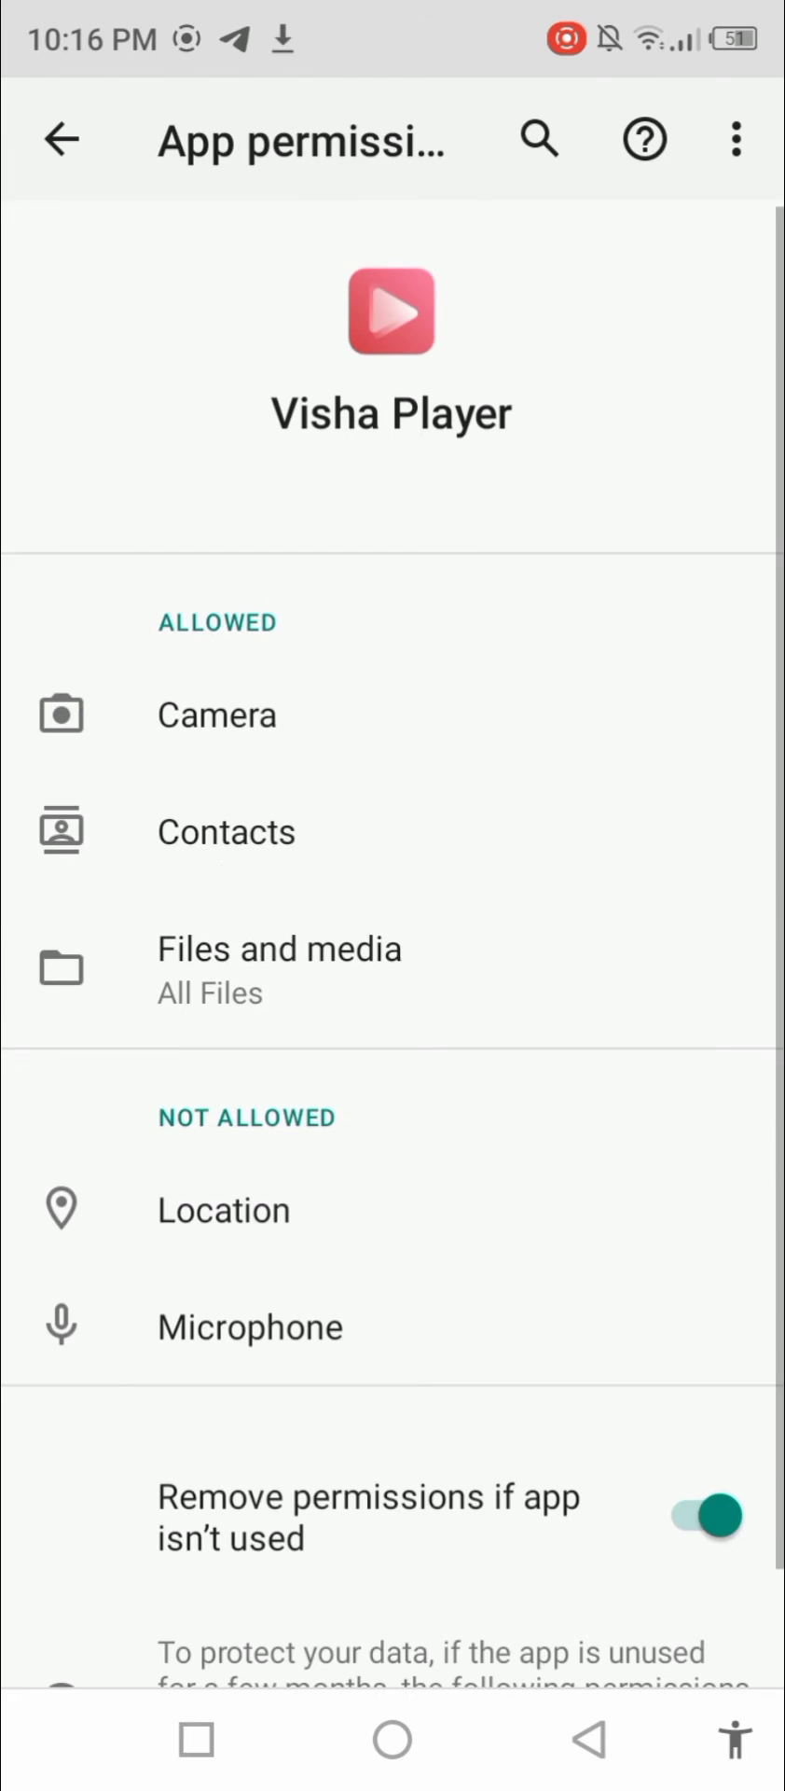
# Allow location and microphone access while using the app, then return to app info.
pyautogui.click(223, 1209)
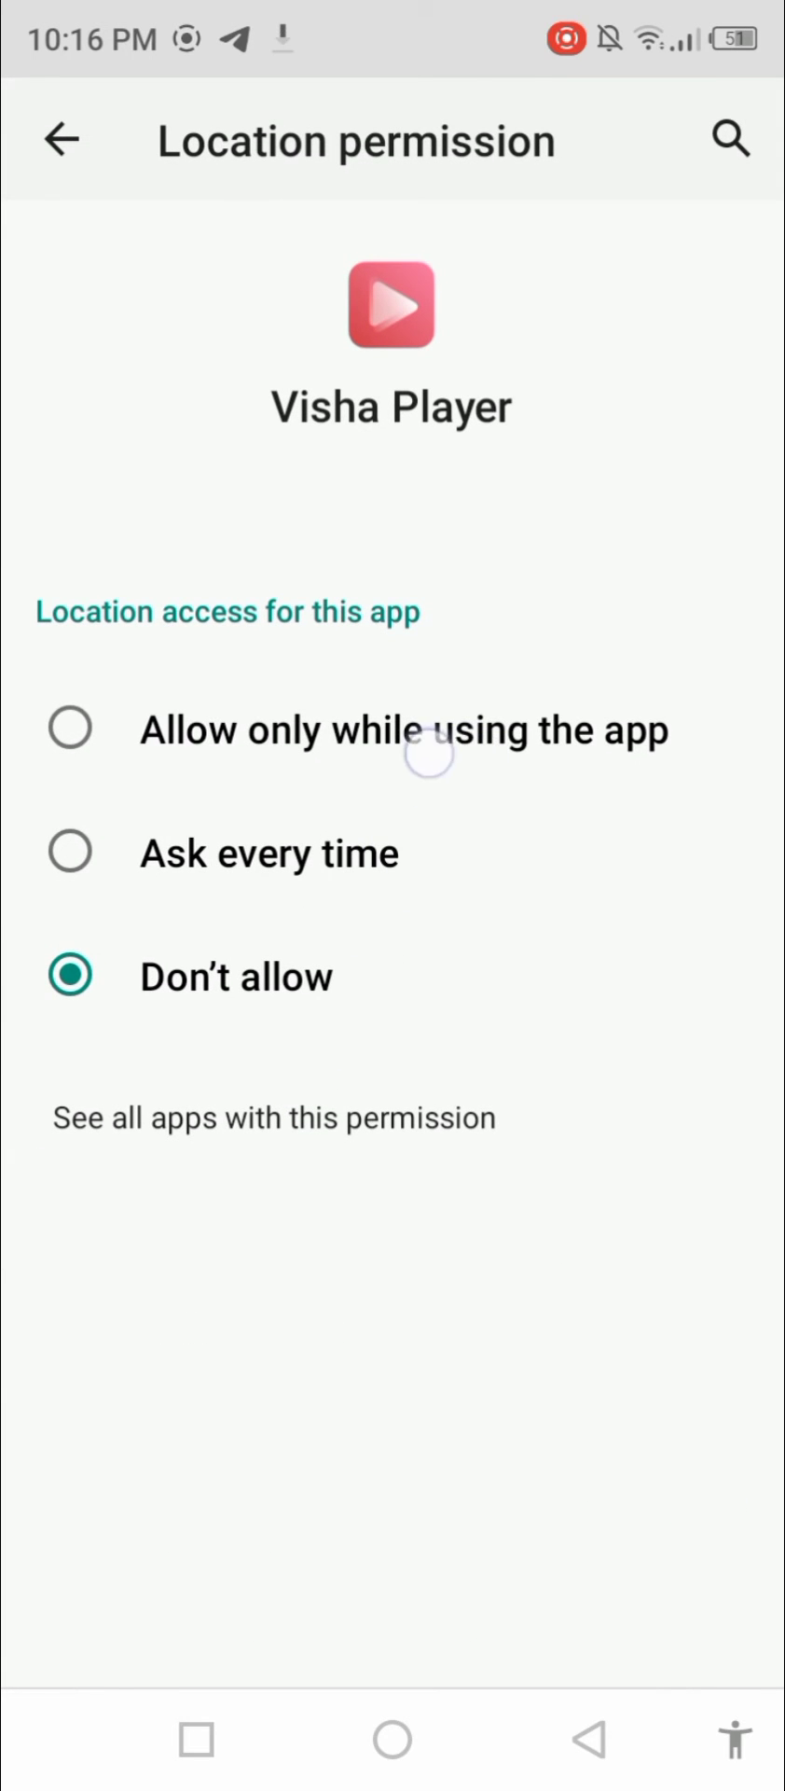
pyautogui.click(71, 729)
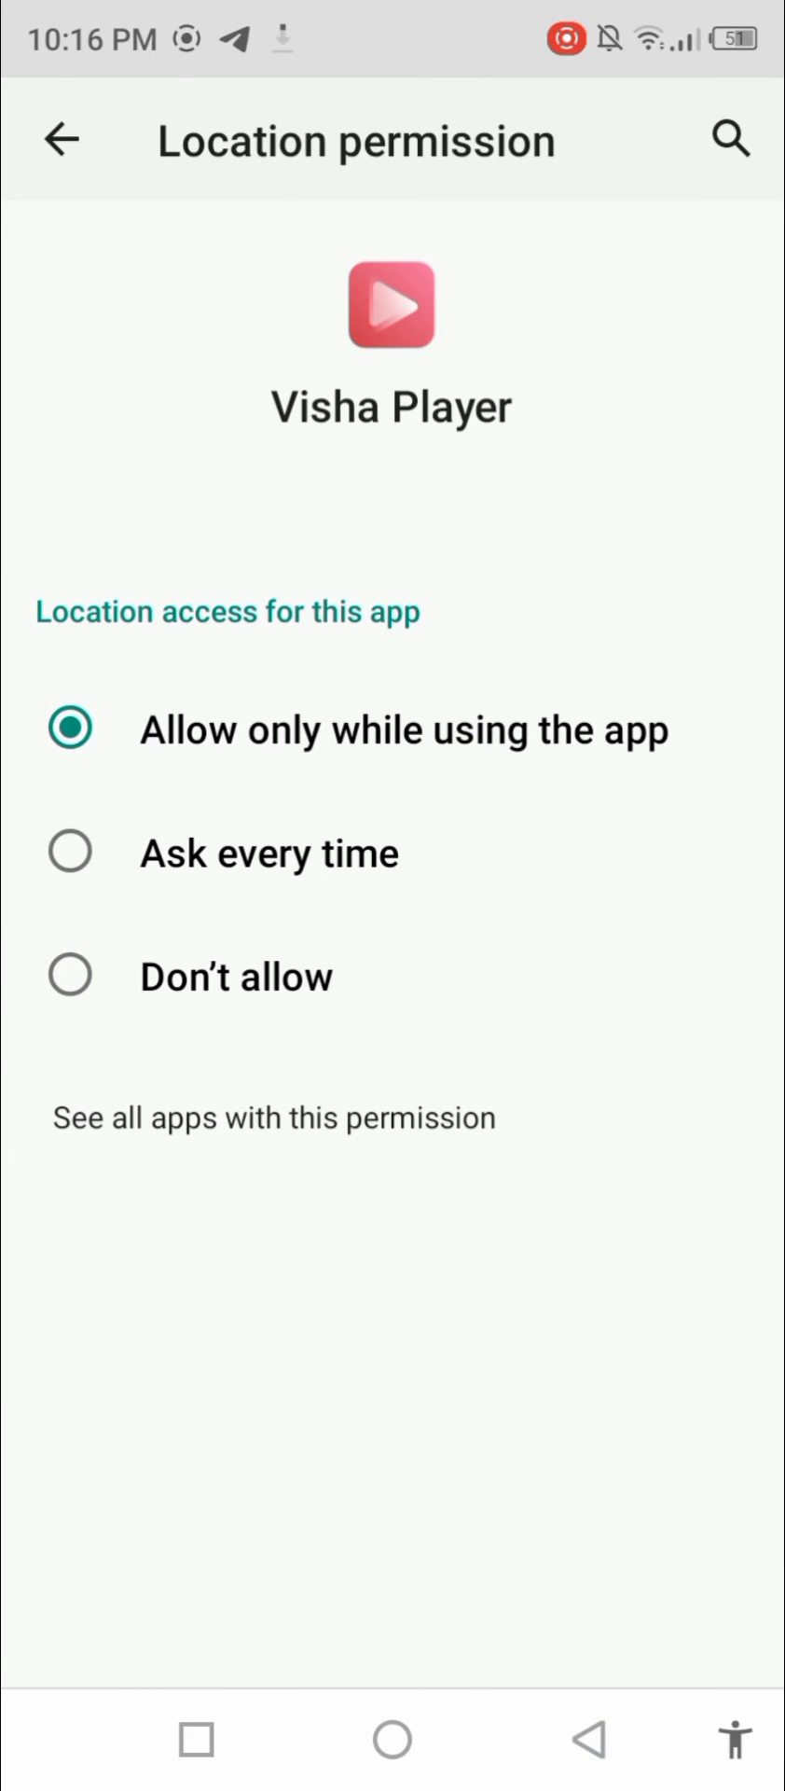
pyautogui.click(63, 139)
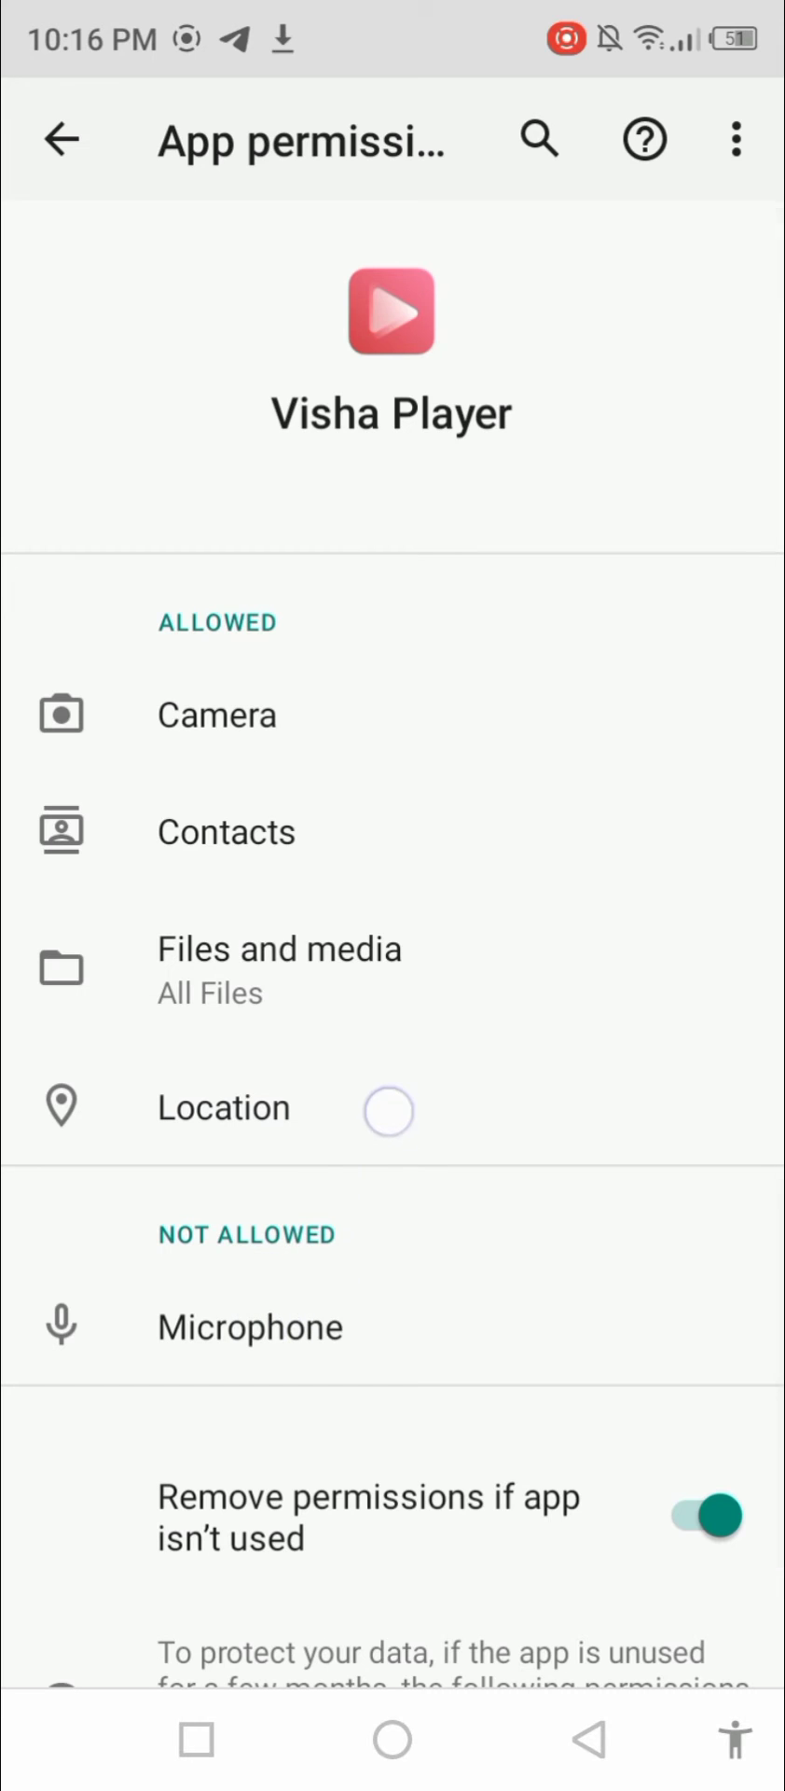
pyautogui.click(250, 1326)
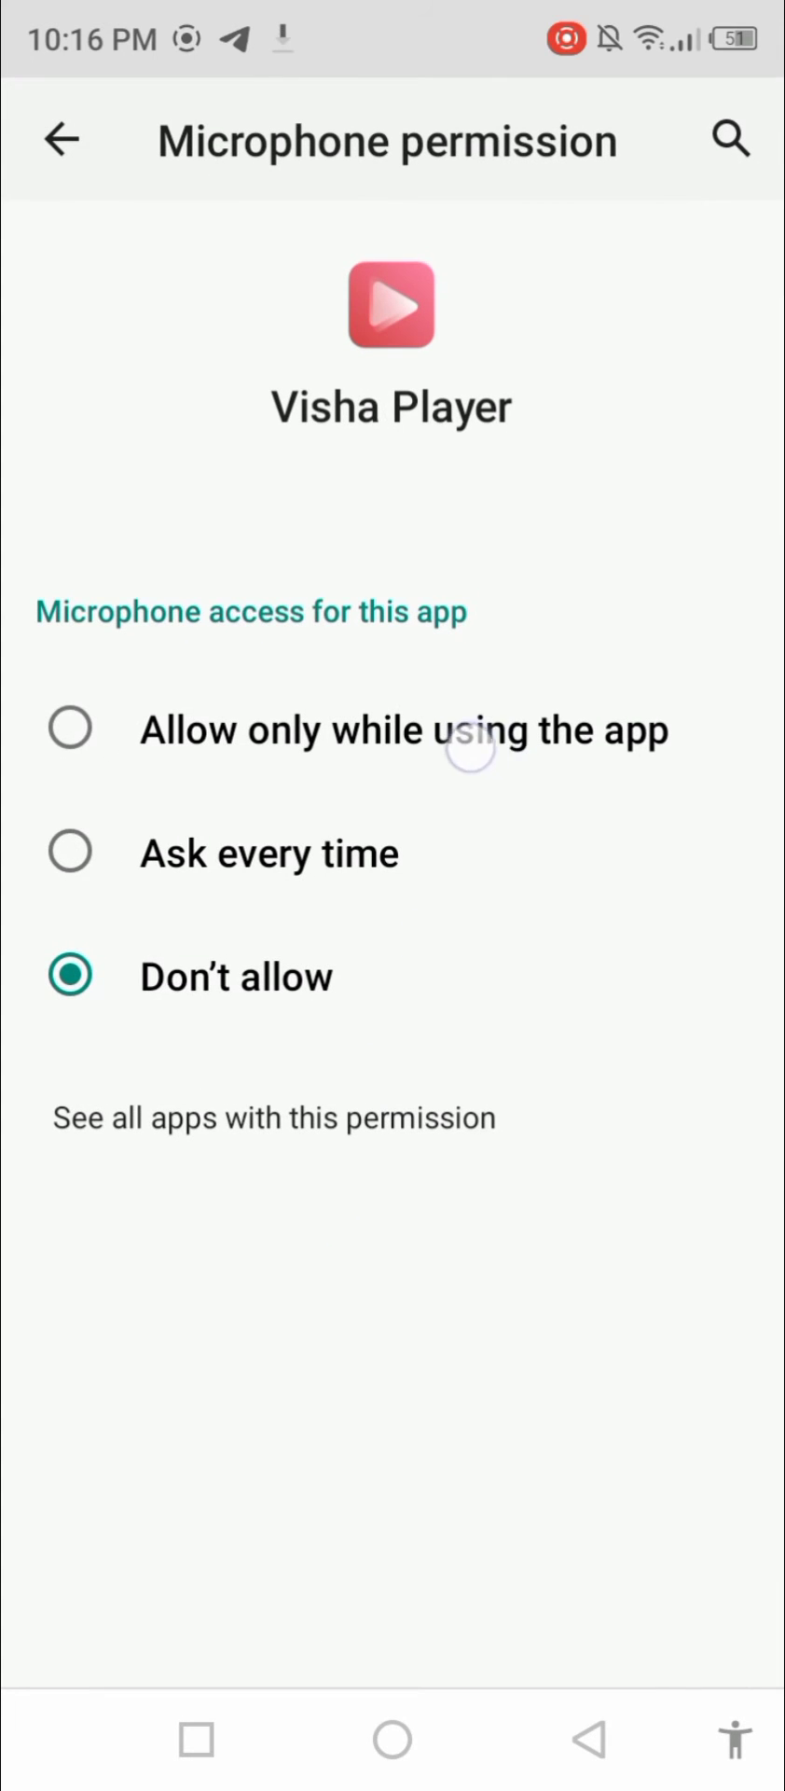
pyautogui.click(69, 728)
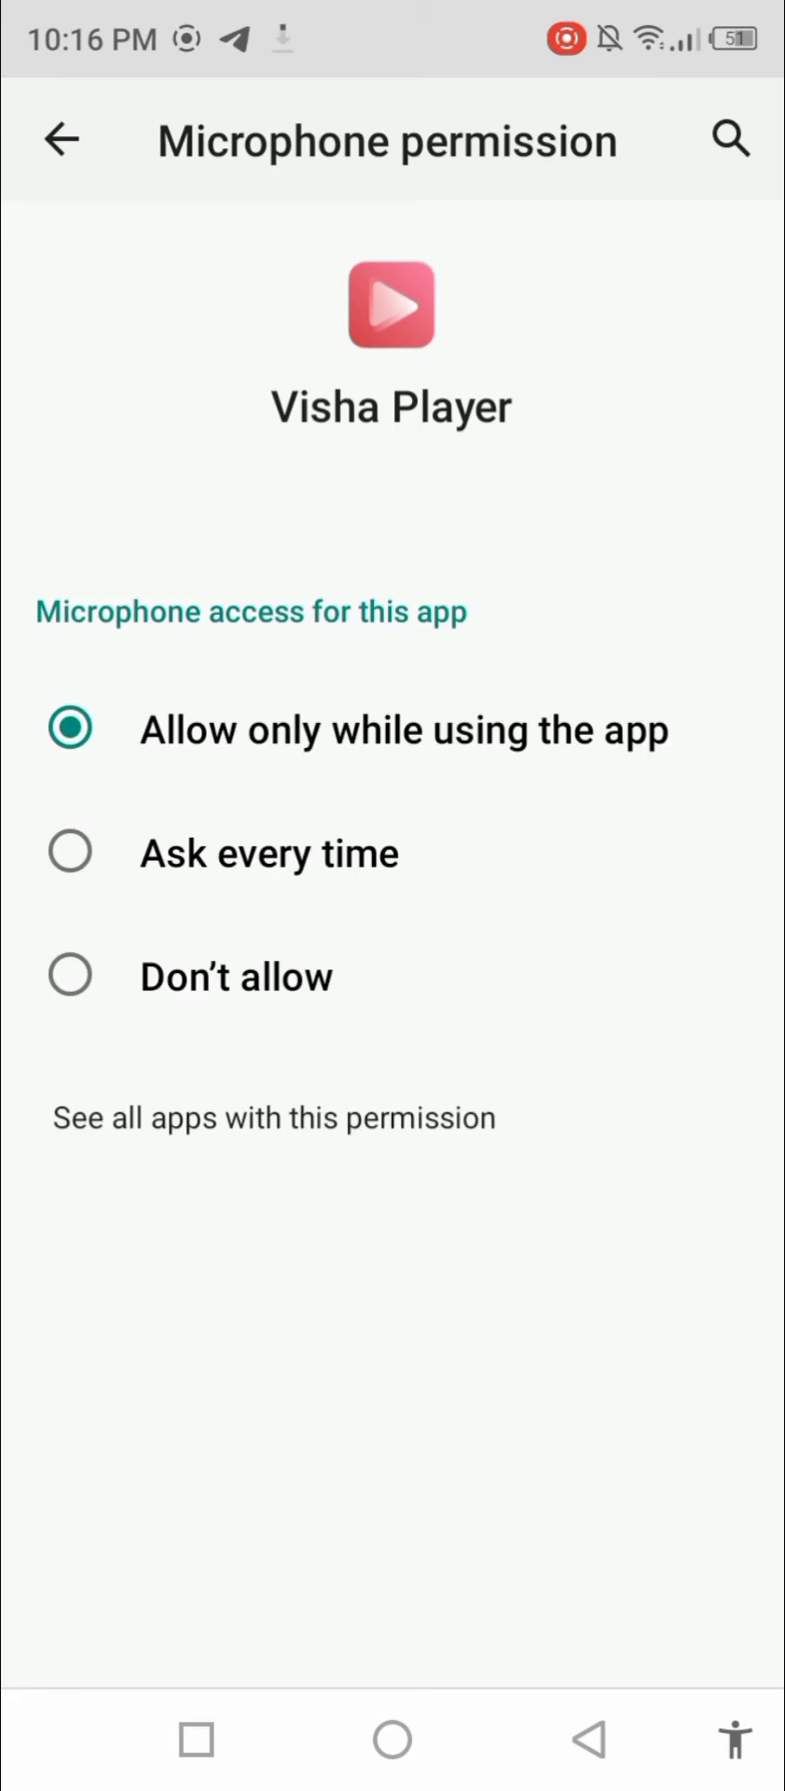
pyautogui.click(64, 139)
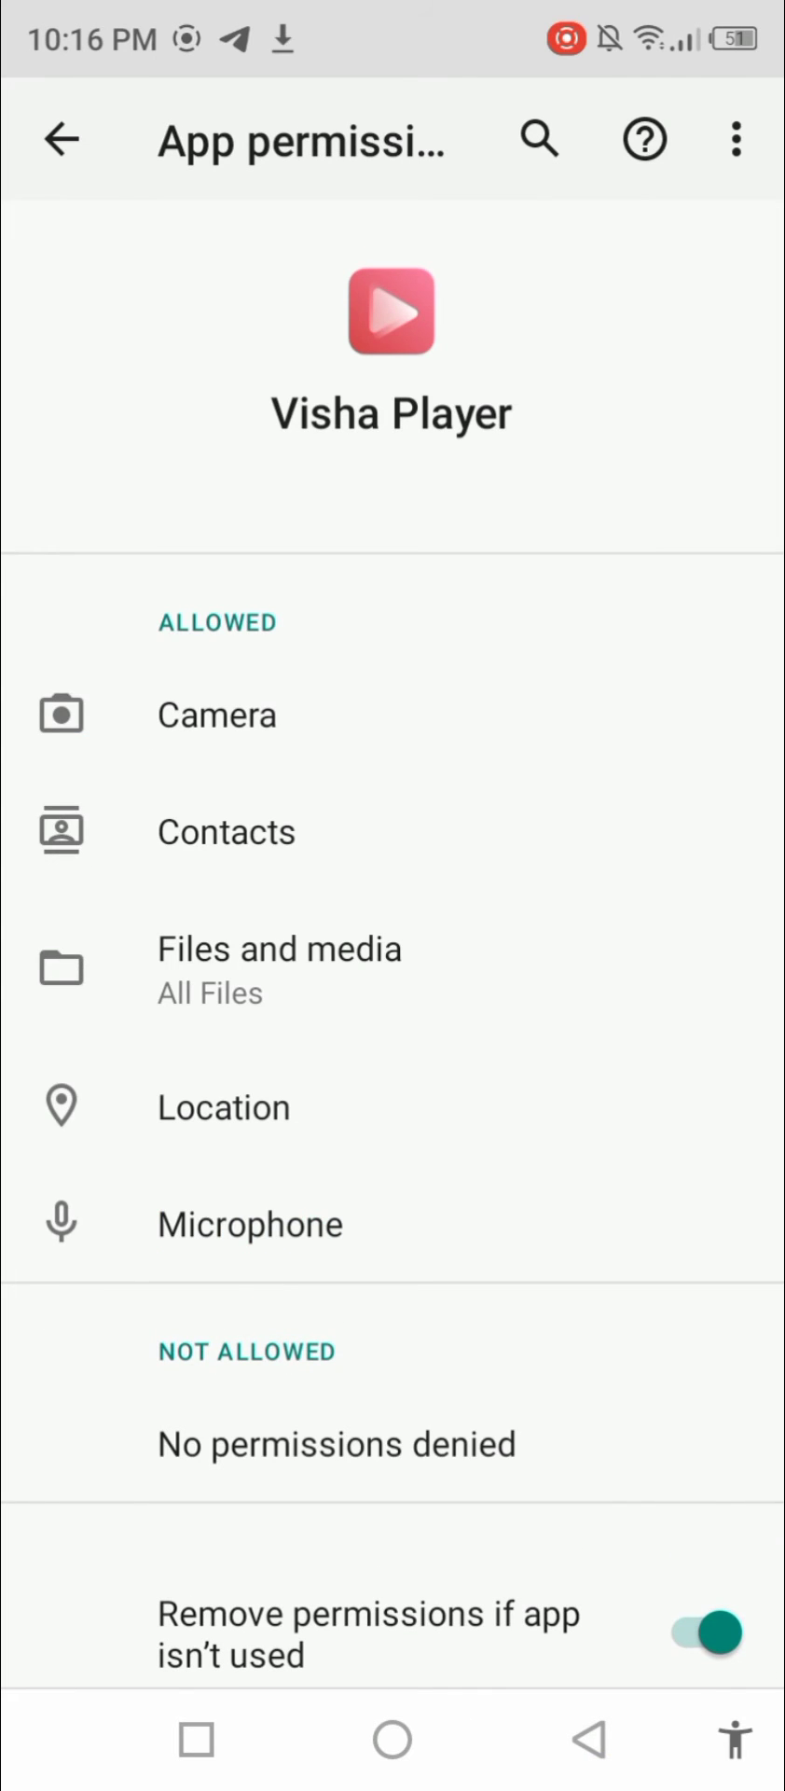
pyautogui.click(62, 139)
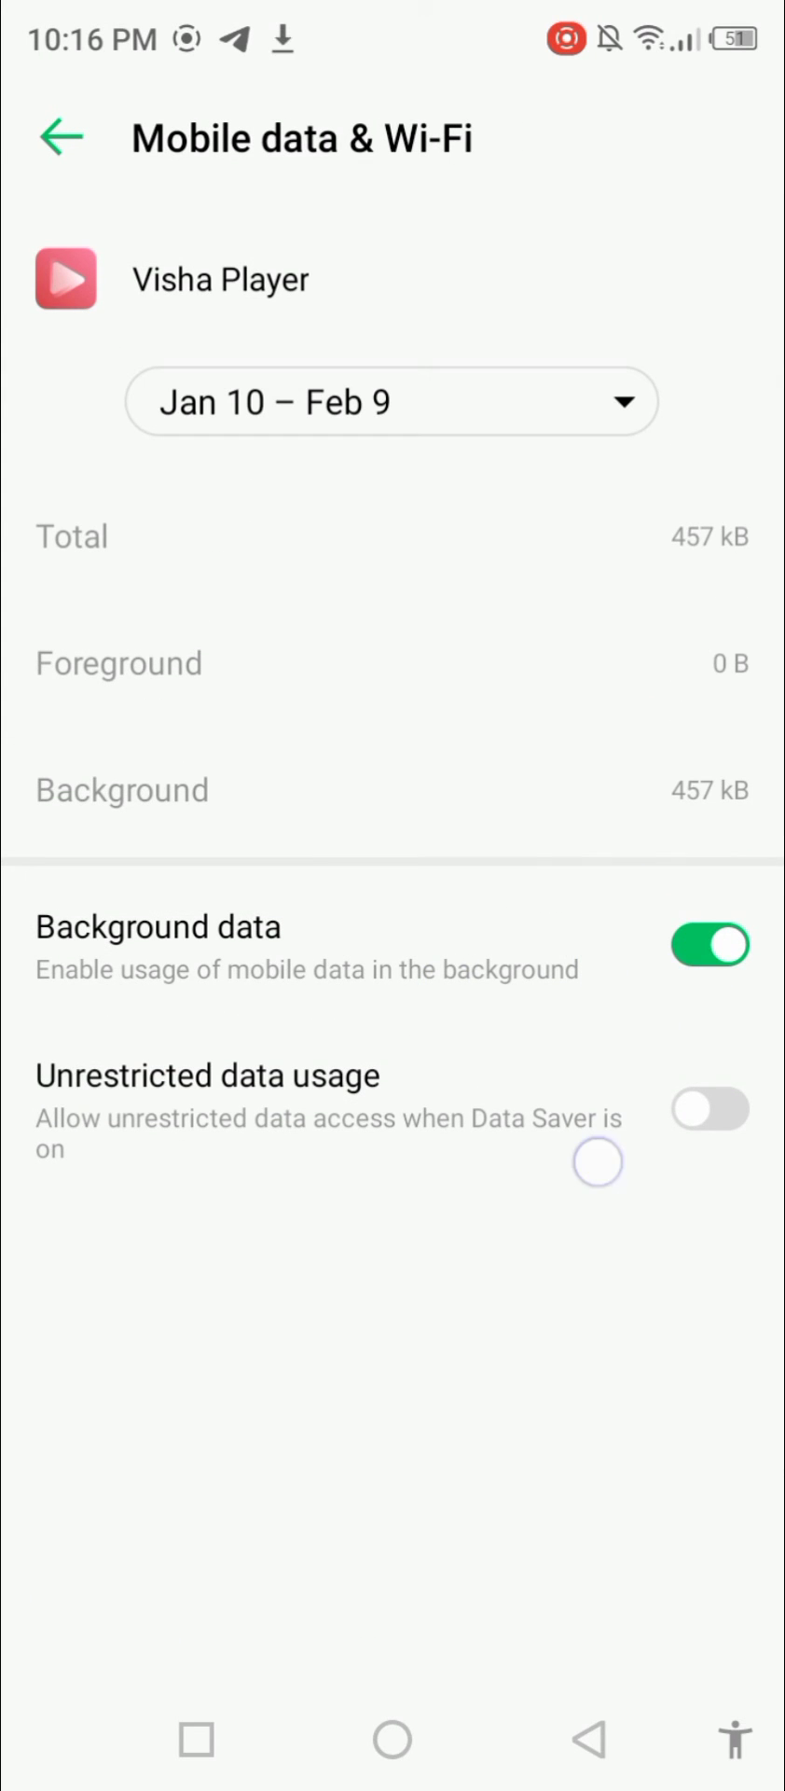
# Toggle background data off and on, then force-stop Visha Player and confirm.
pyautogui.click(709, 943)
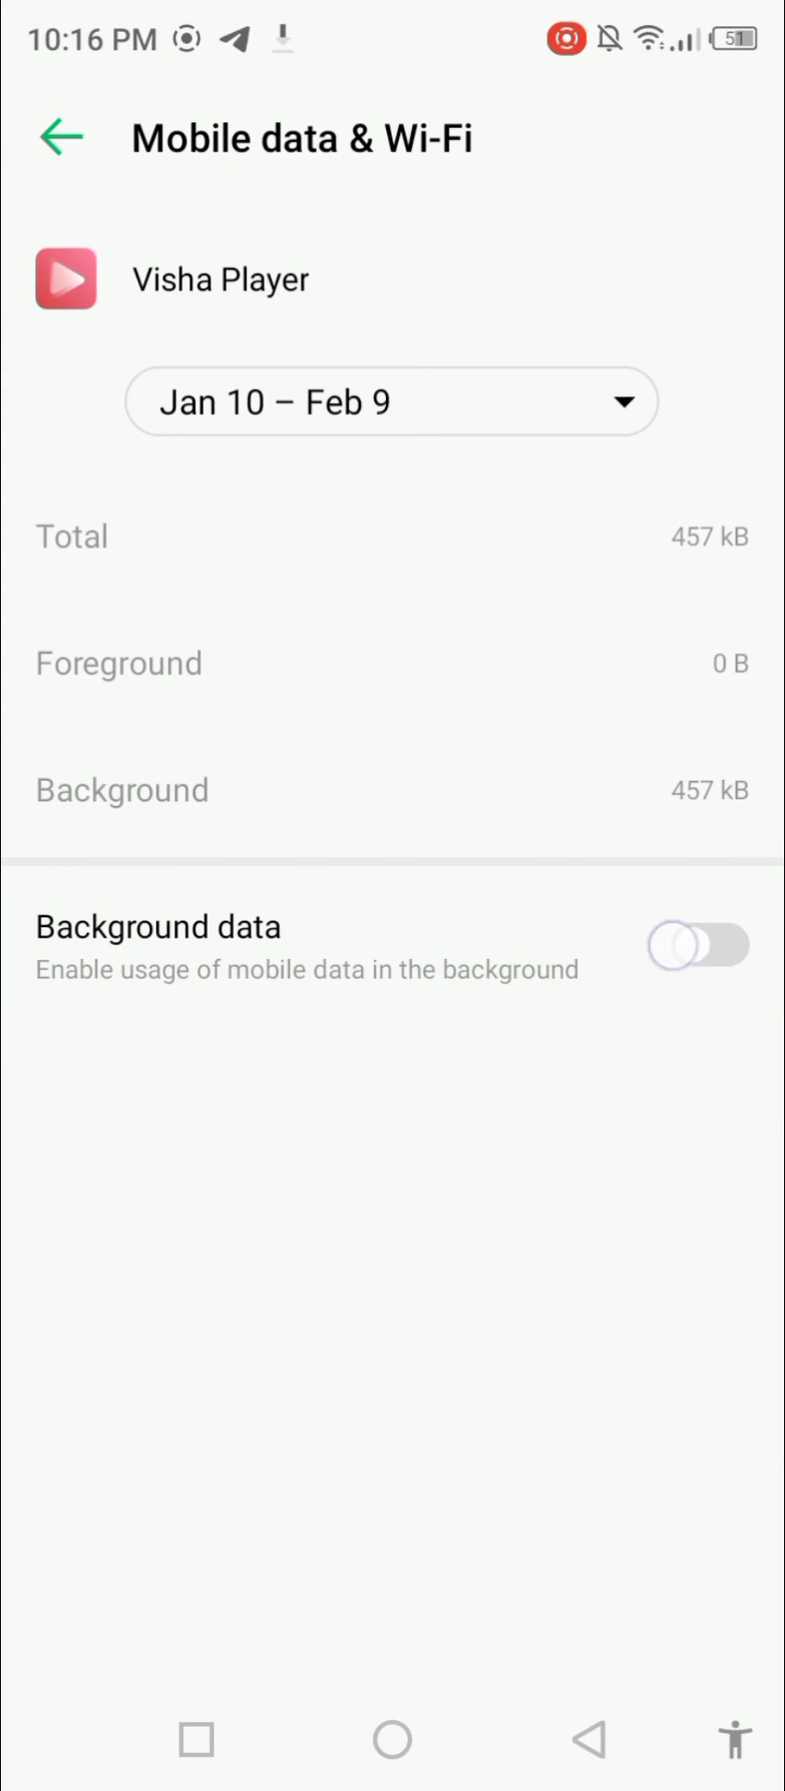
pyautogui.click(698, 945)
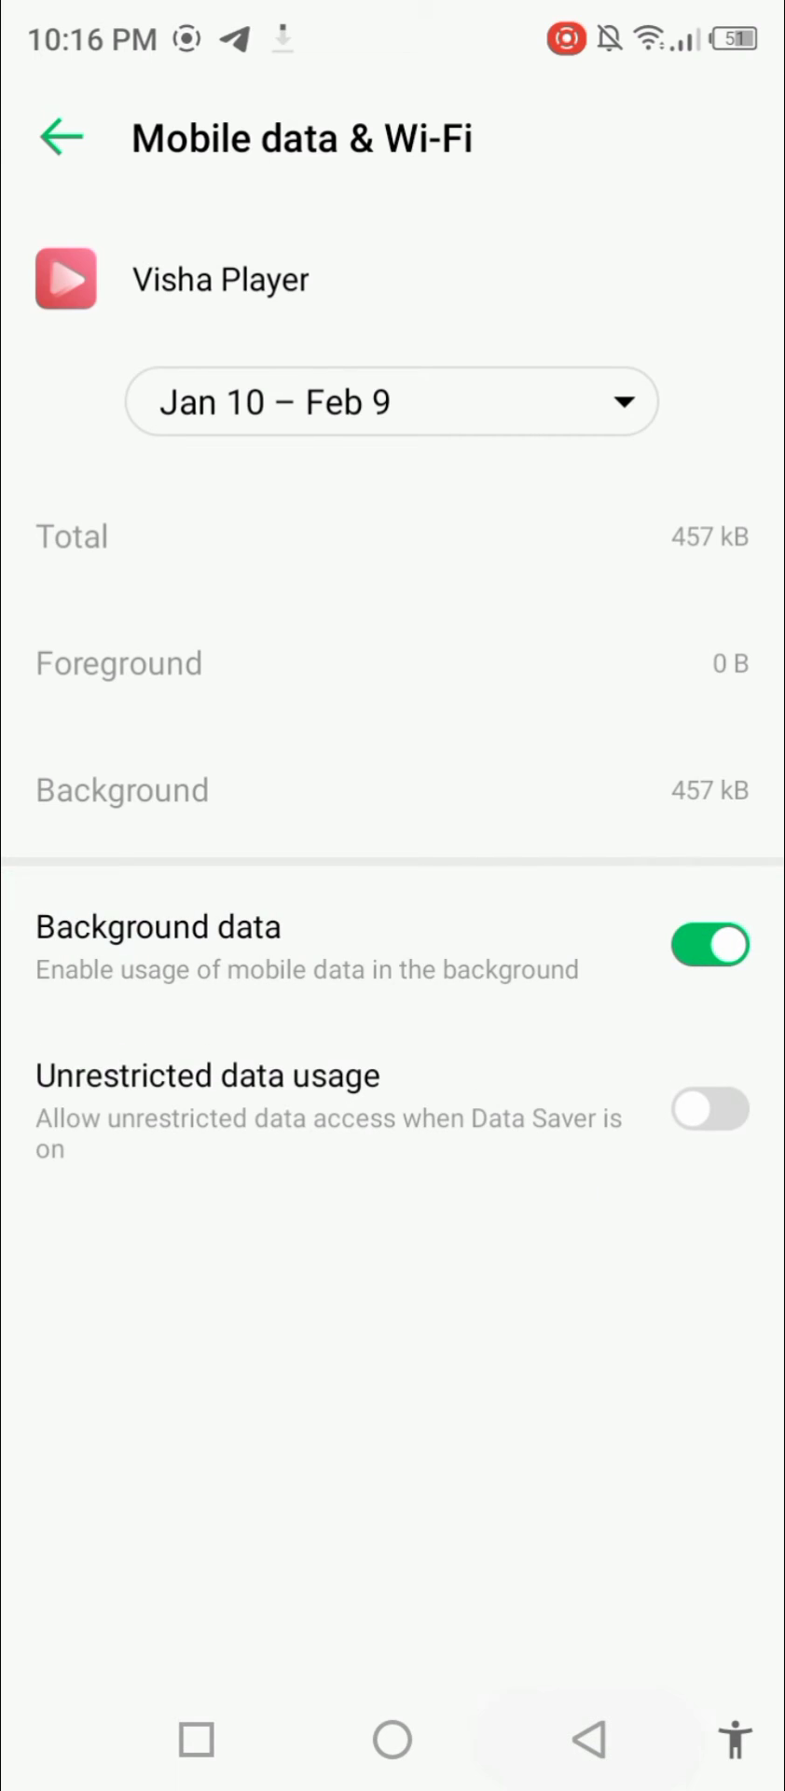
pyautogui.click(64, 137)
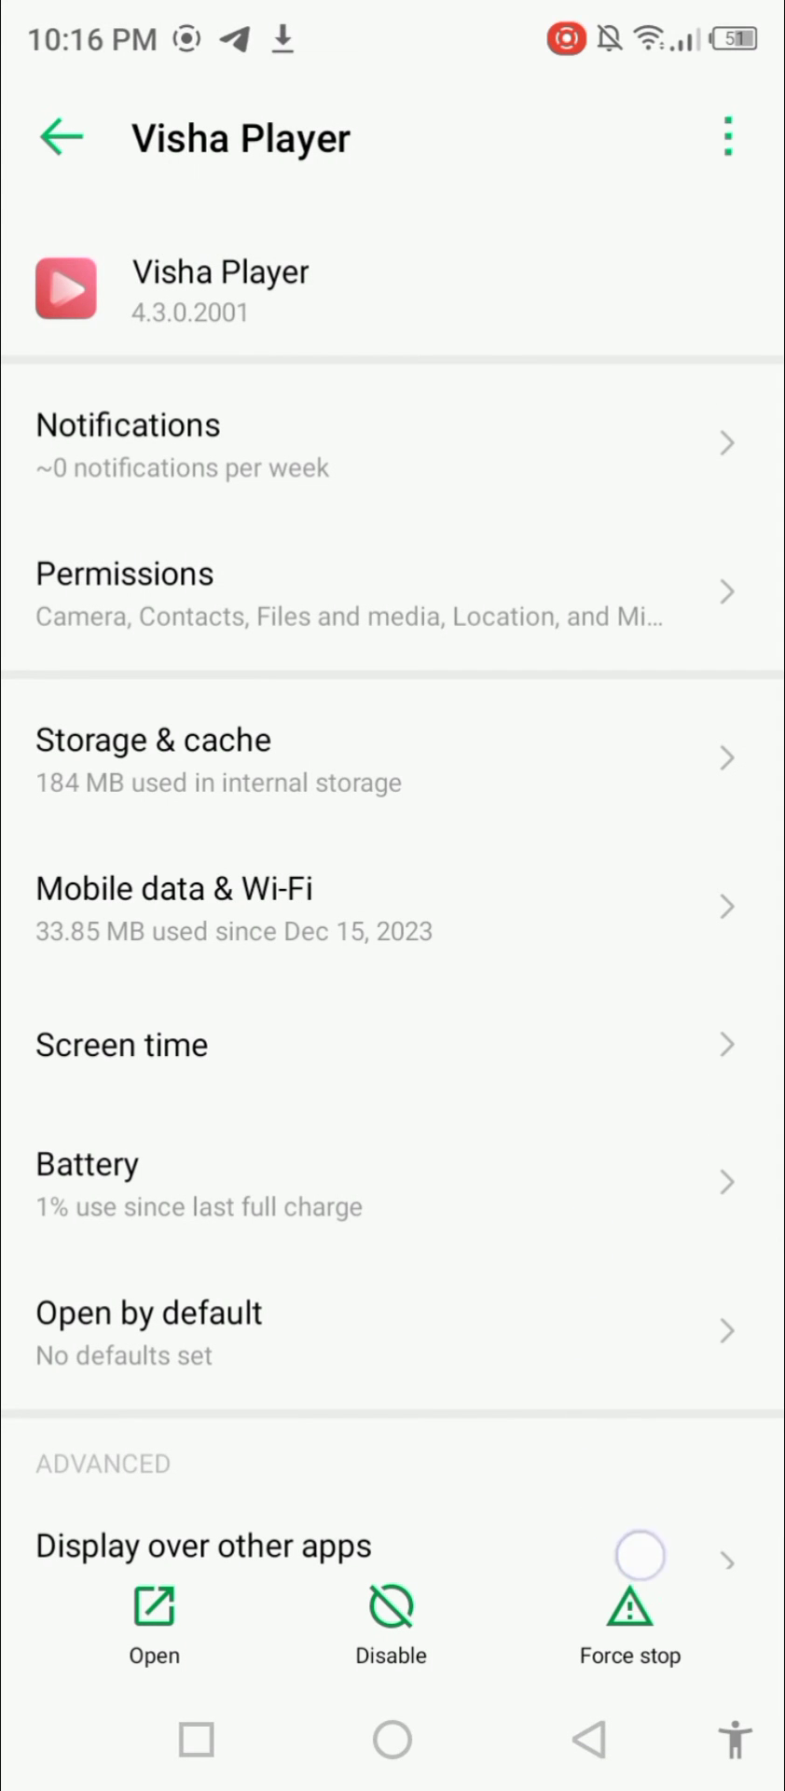
pyautogui.click(627, 1608)
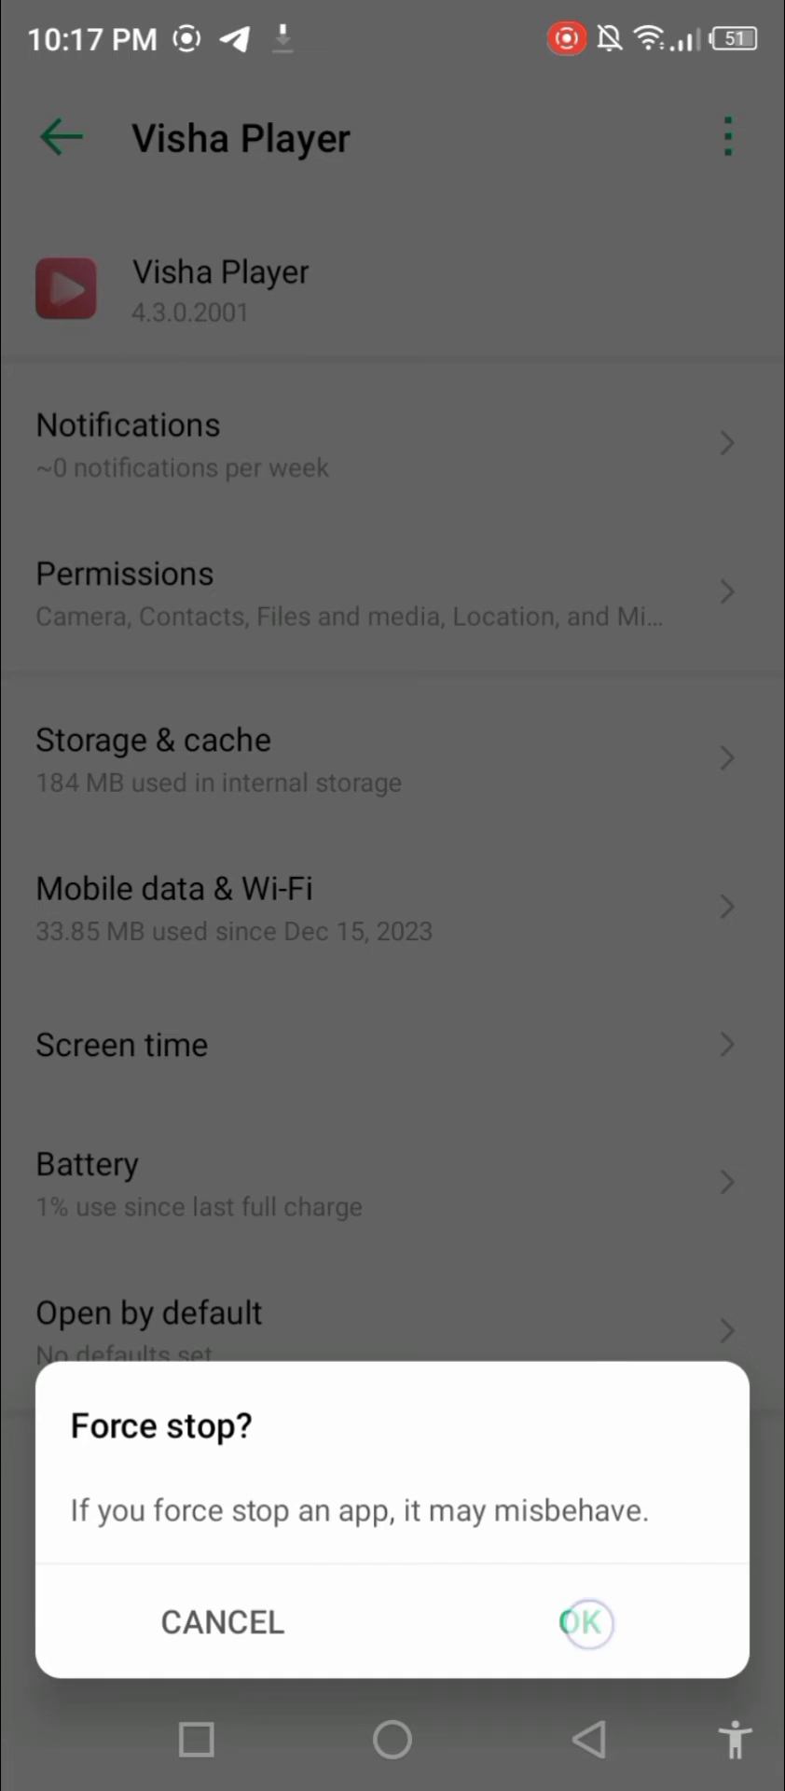
pyautogui.click(586, 1623)
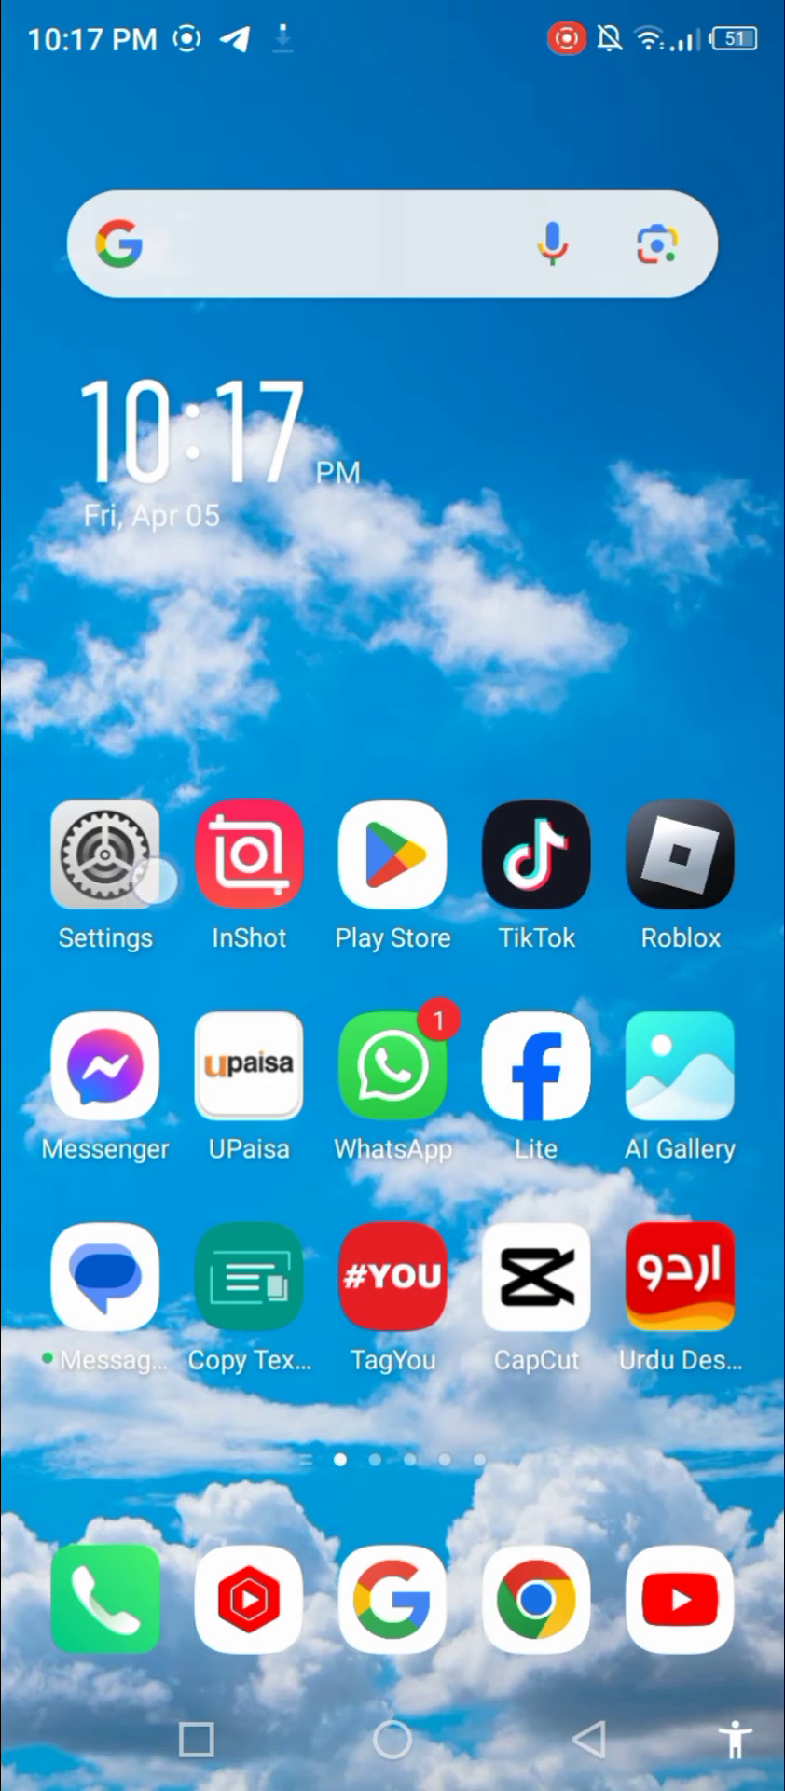
# In Settings > More connections, turn airplane mode on and back off.
pyautogui.click(106, 854)
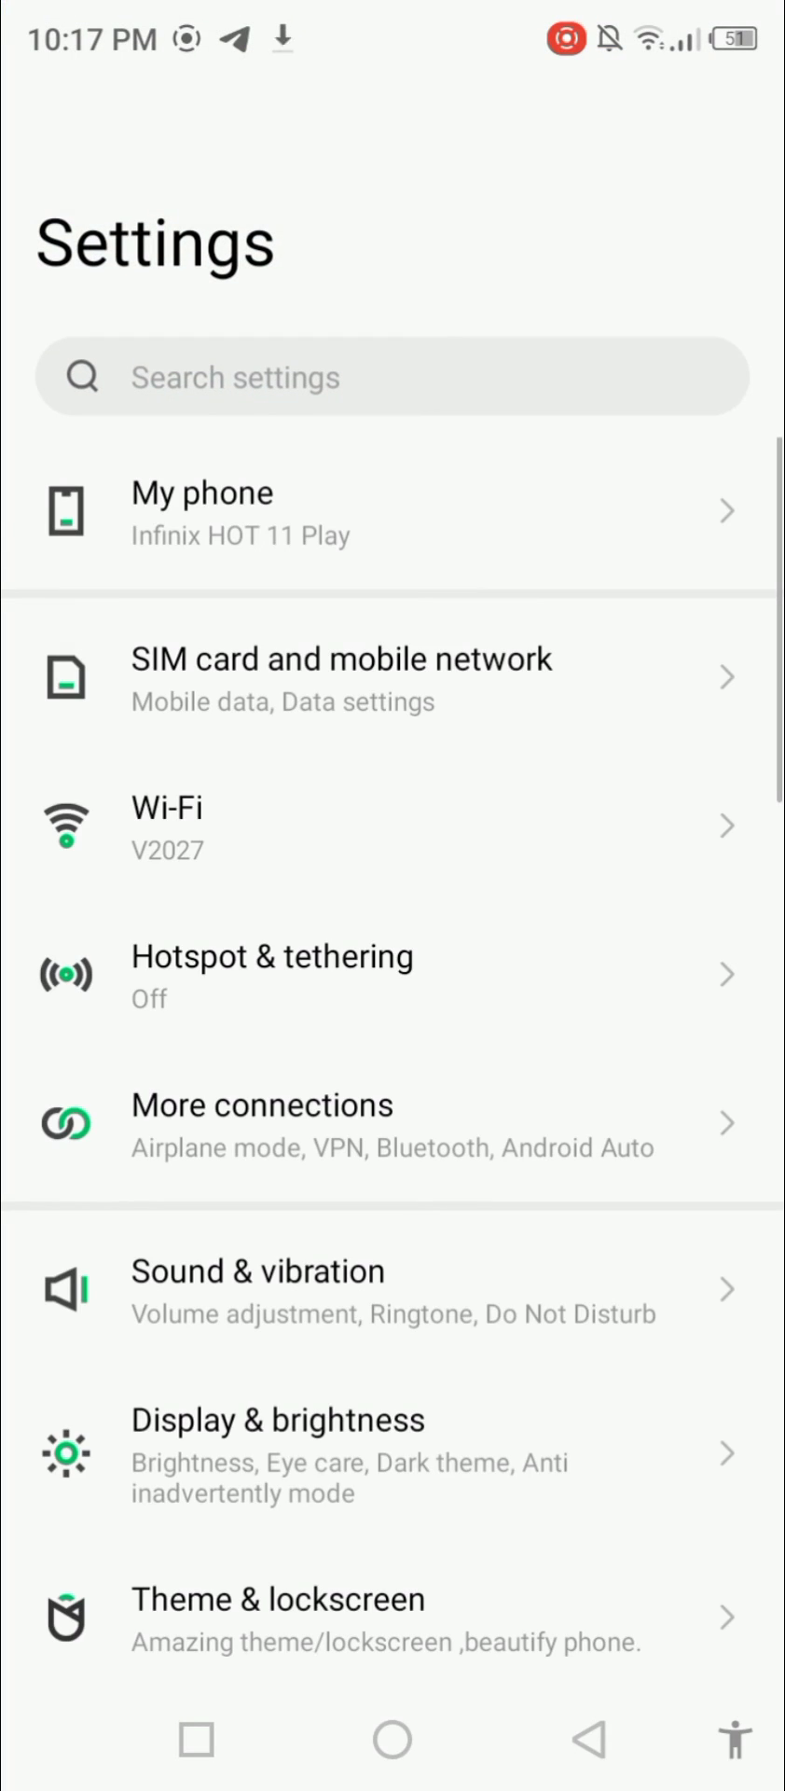
pyautogui.click(360, 931)
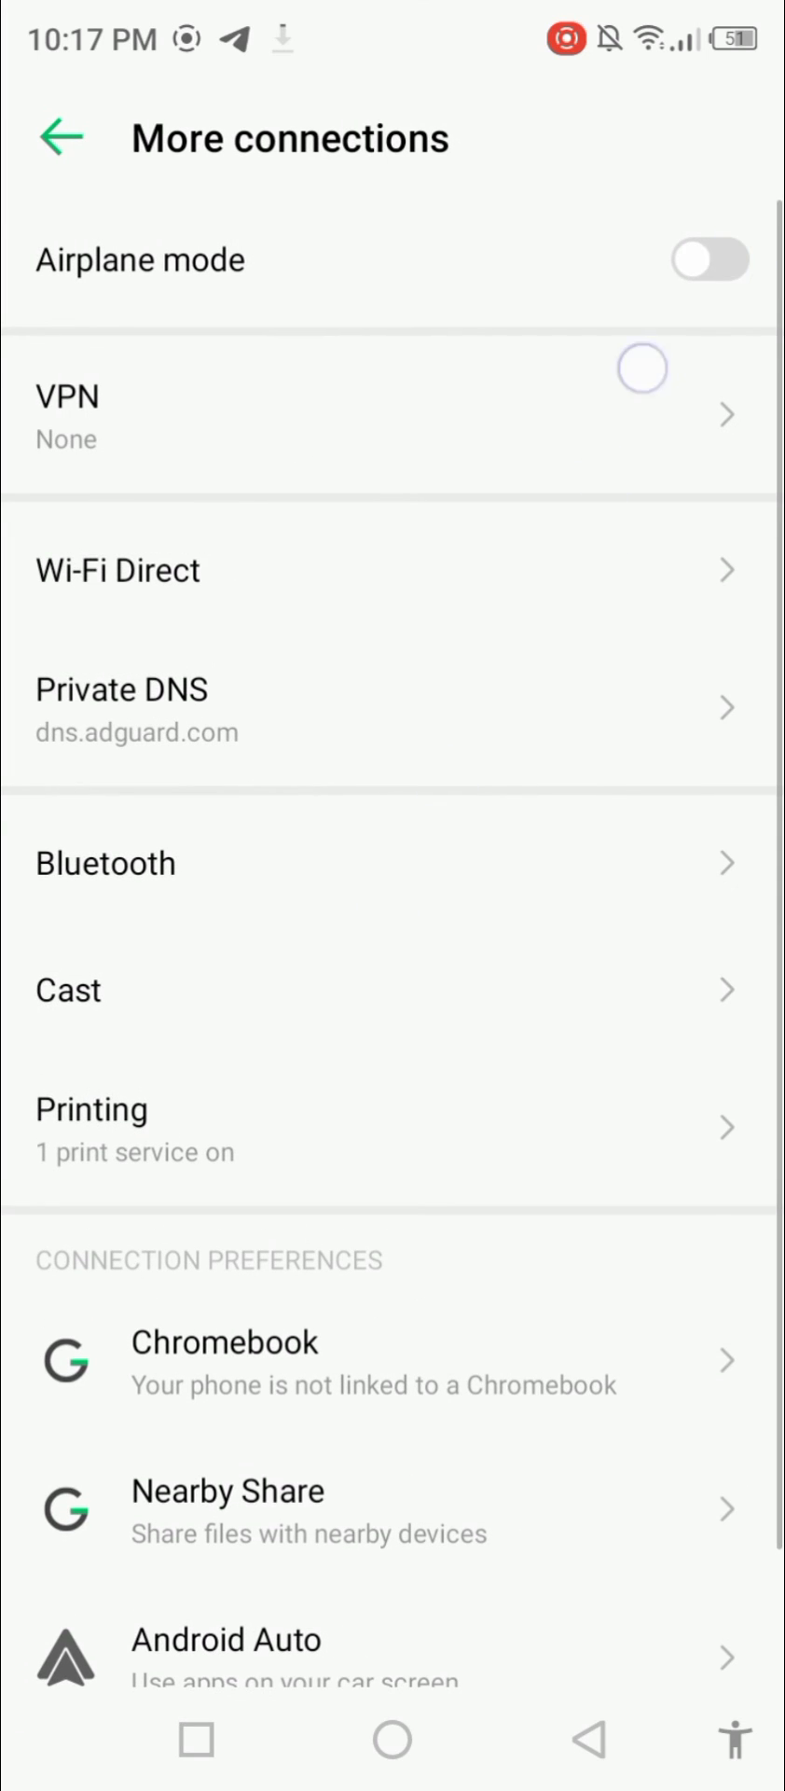
pyautogui.click(709, 259)
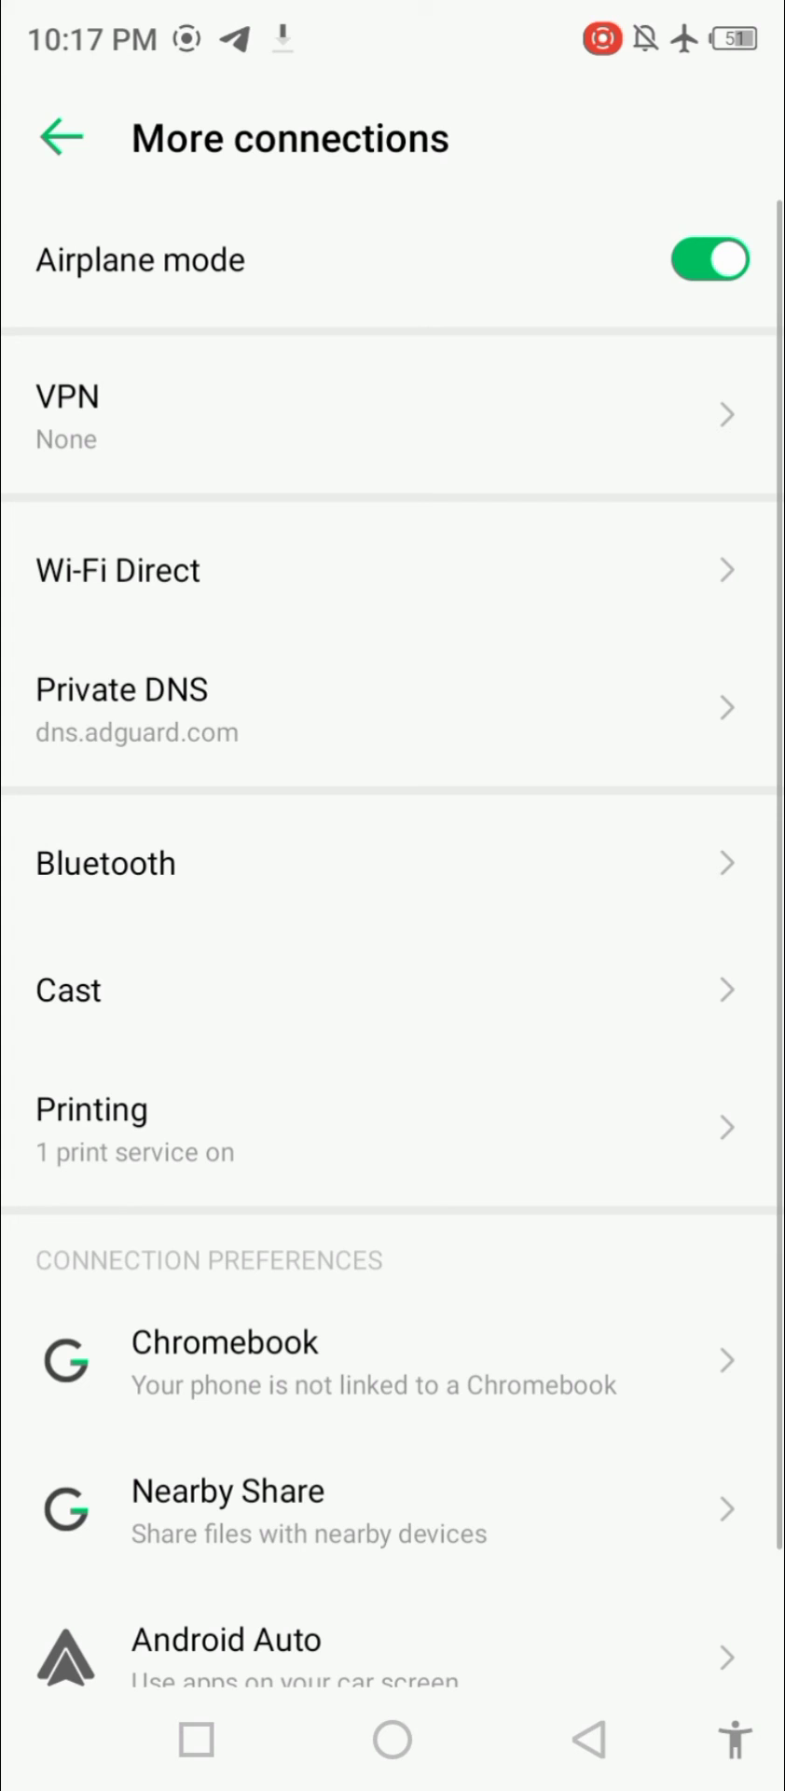
pyautogui.click(708, 260)
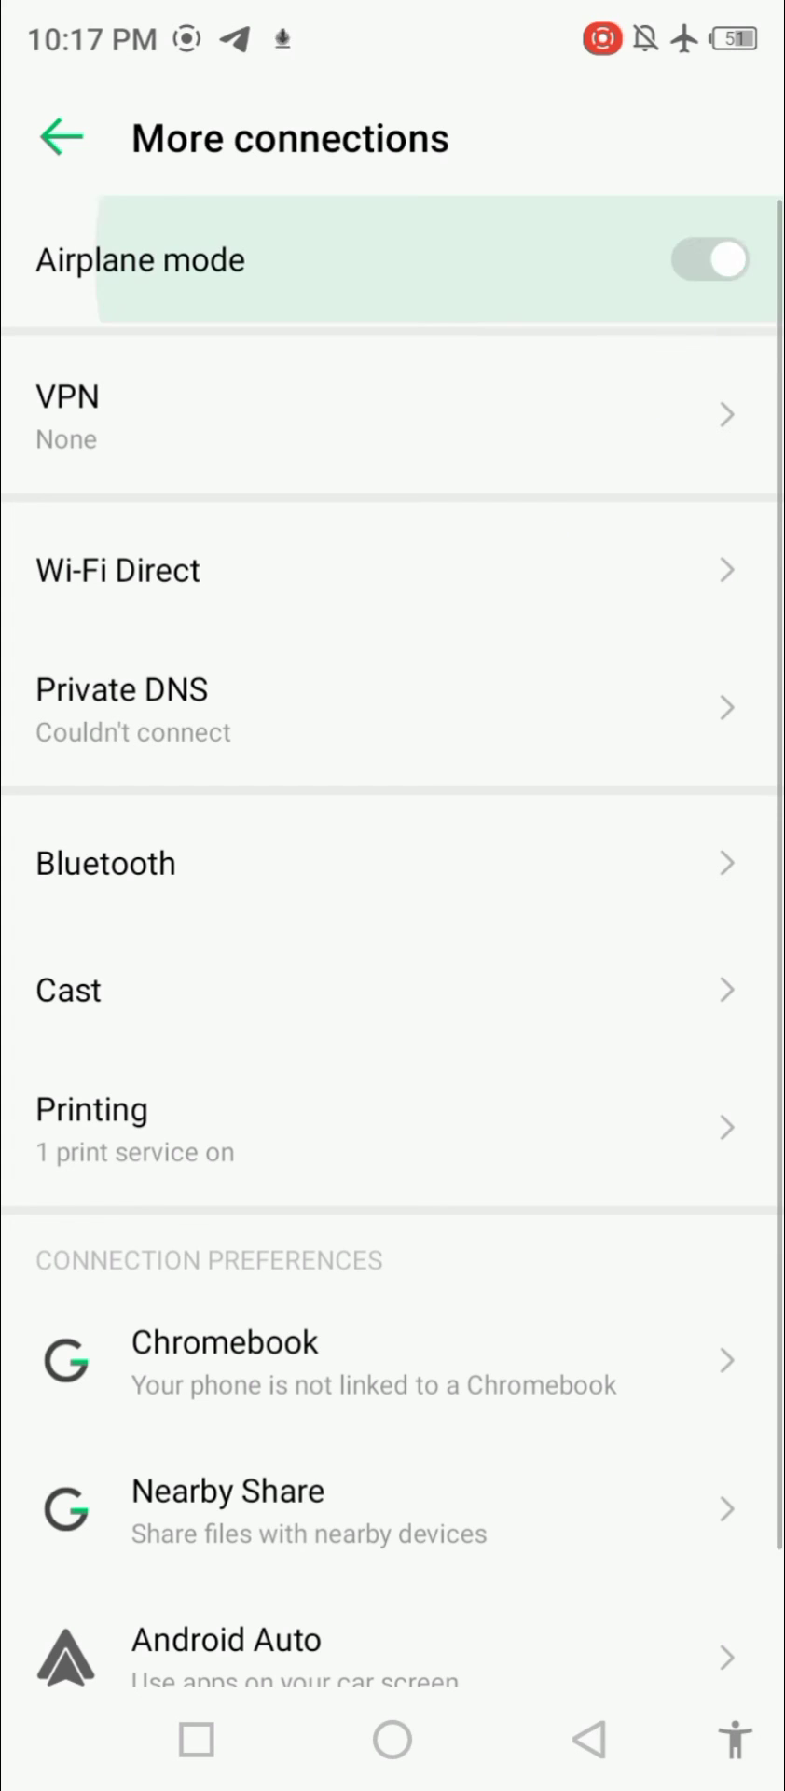
# Bring up the power menu and restart the phone.
pyautogui.click(392, 1740)
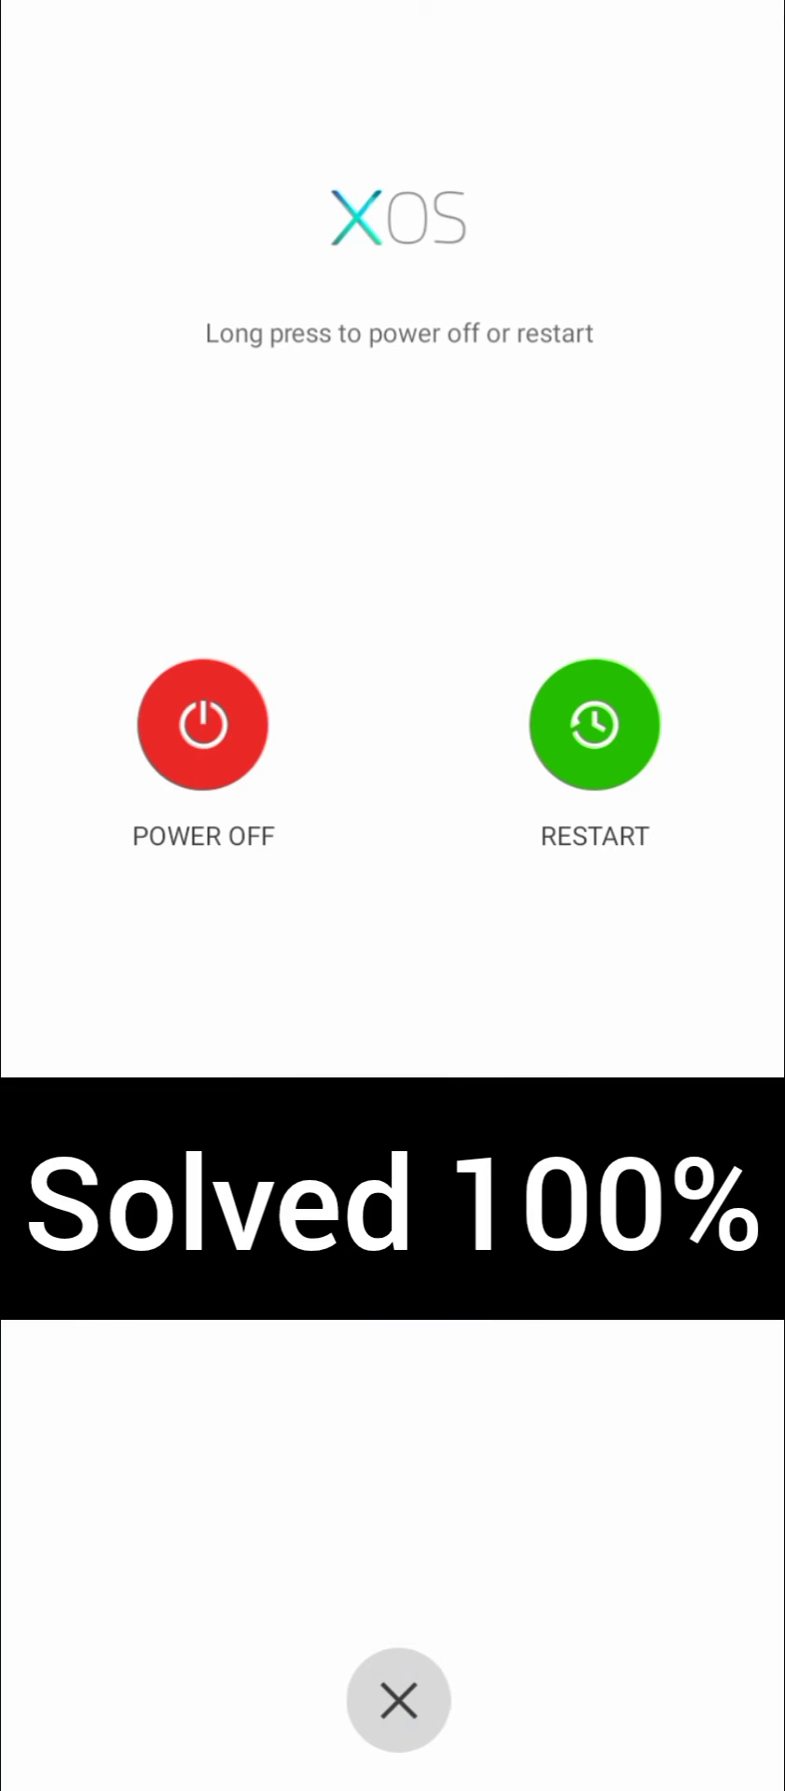
pyautogui.click(590, 724)
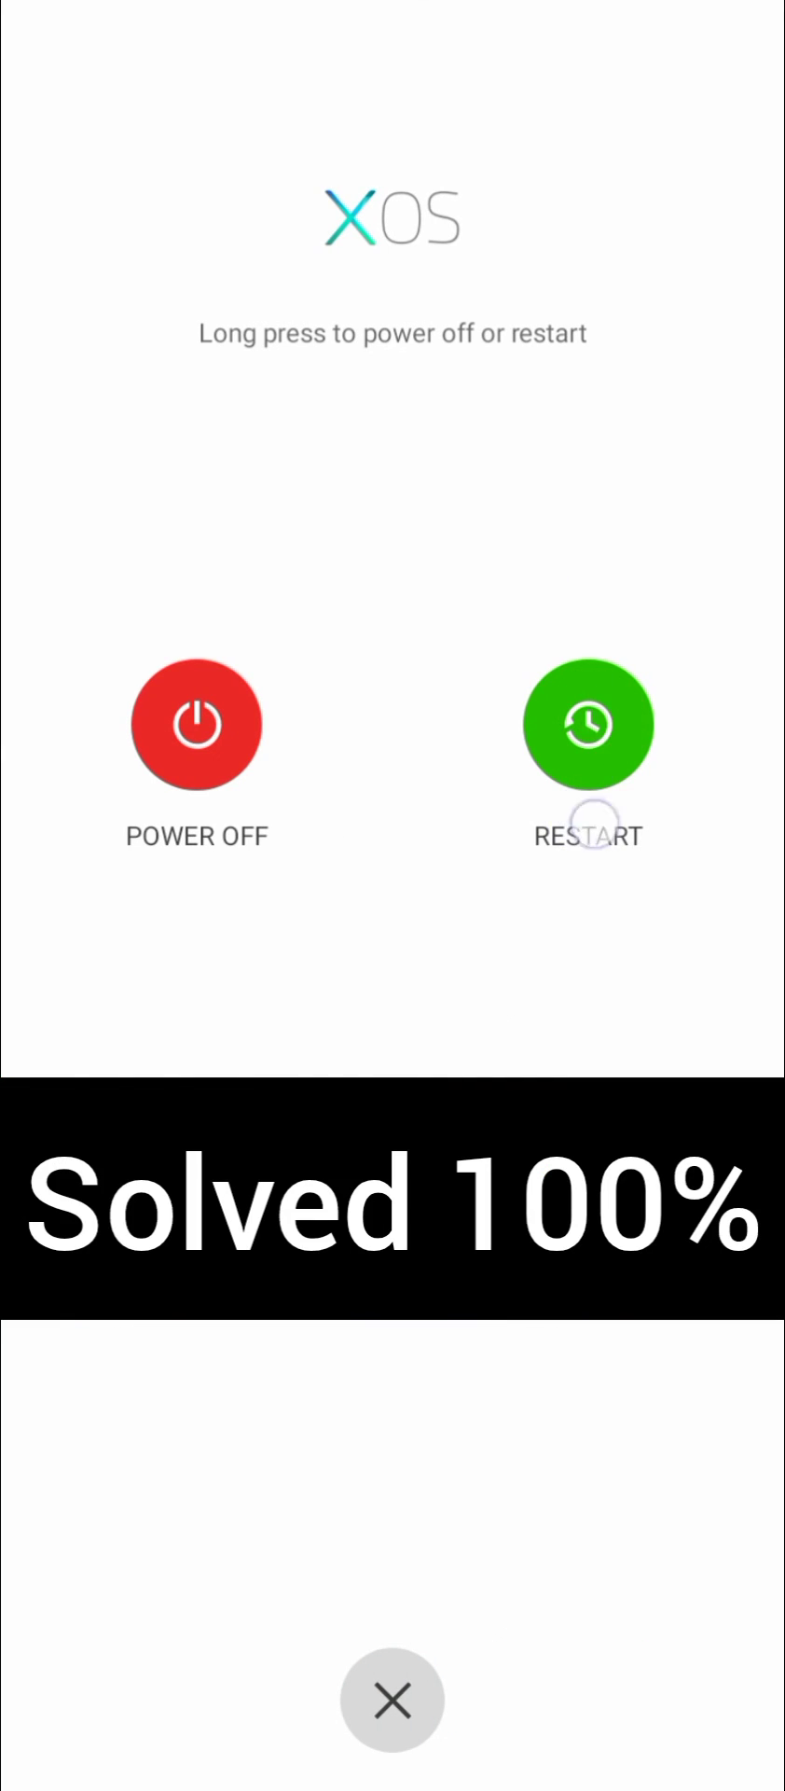